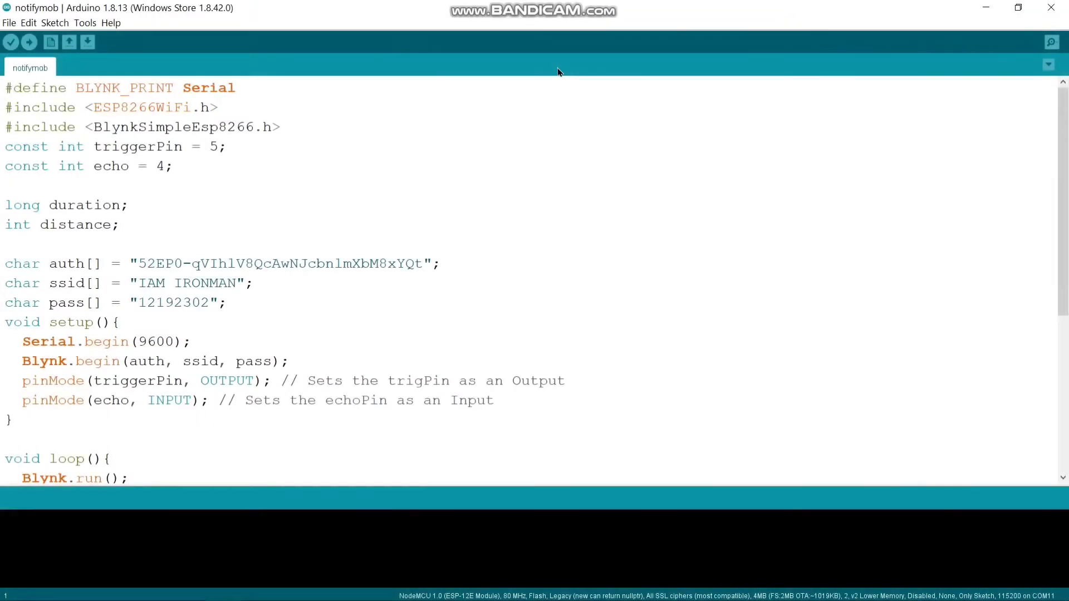
mouse_move(103, 34)
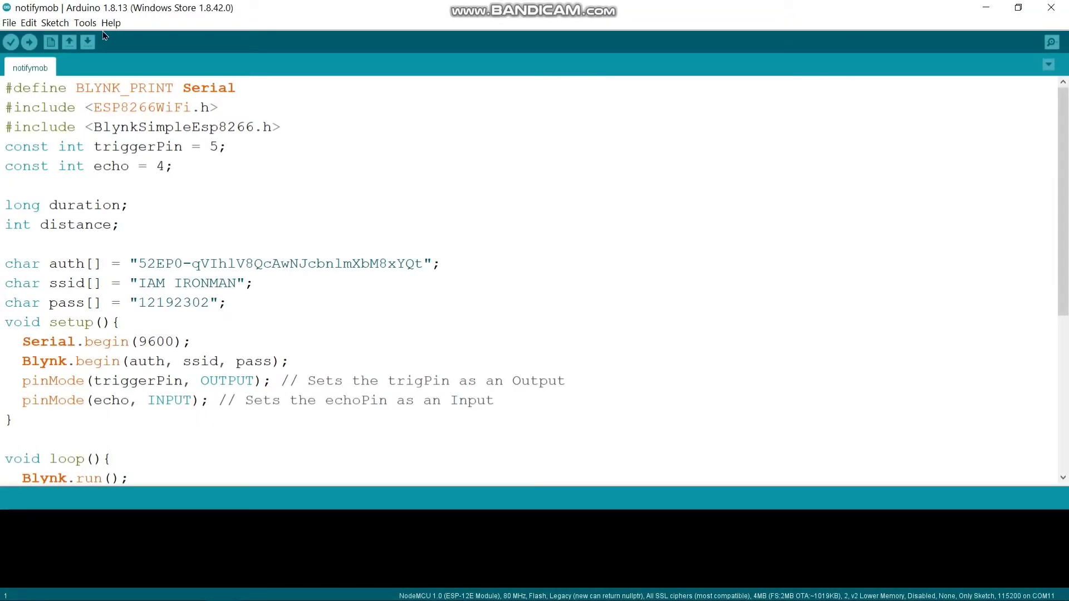
mouse_move(84, 23)
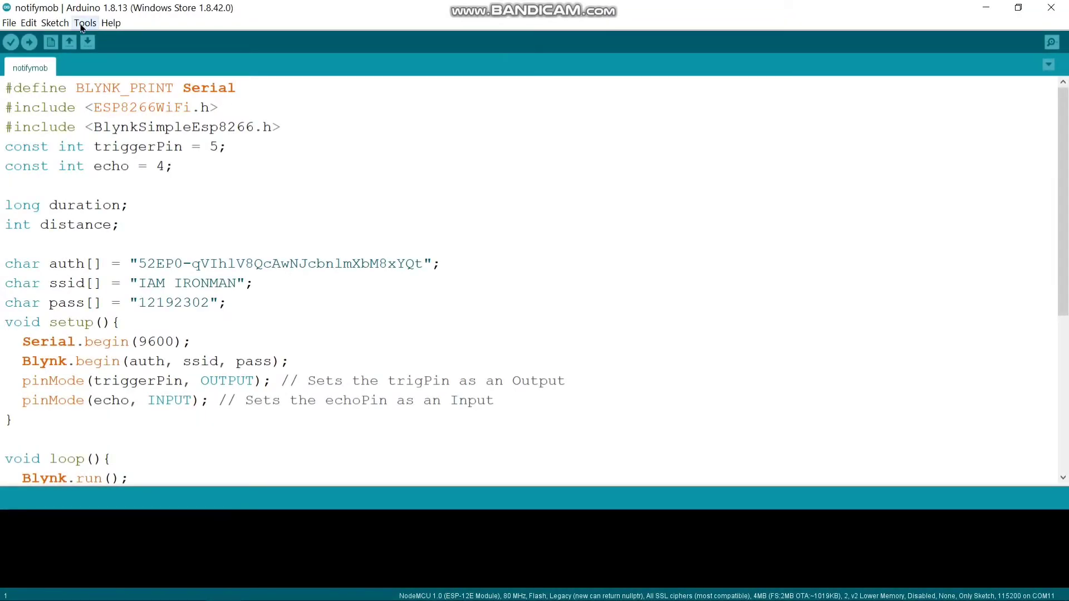
Show the ESP8266 Boards (2.7.2) list with NodeMCU 1.0 (ESP-12E Module) as the current board
left_click(85, 23)
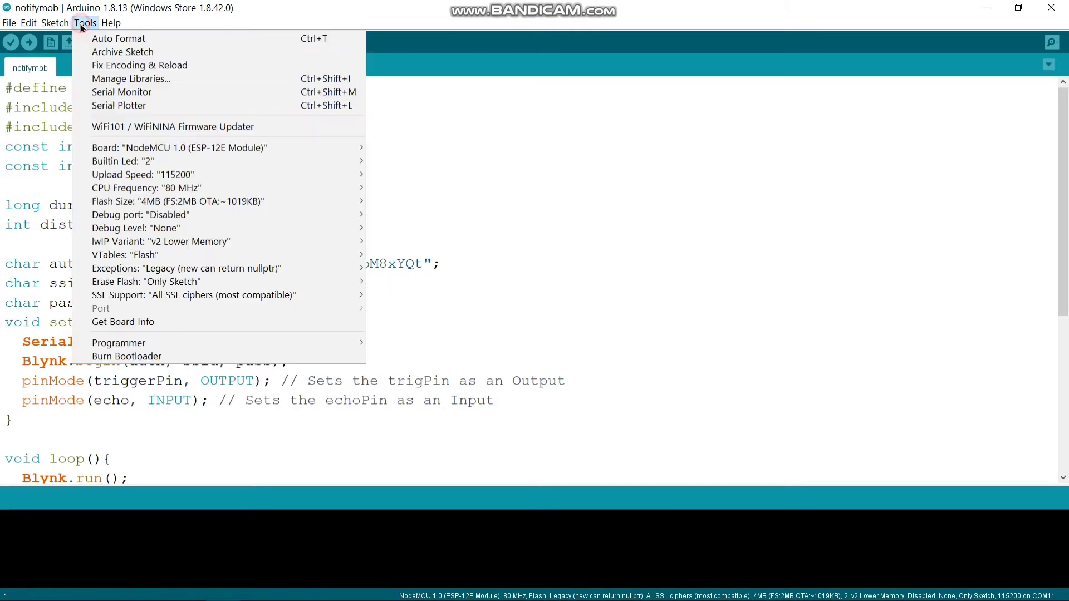
mouse_move(167, 147)
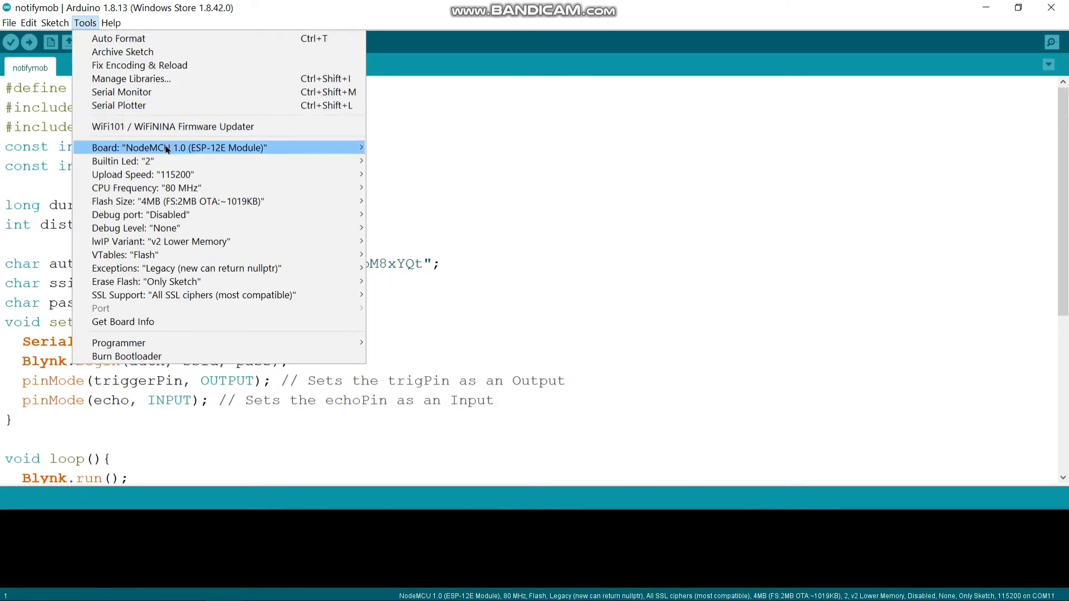
left_click(179, 147)
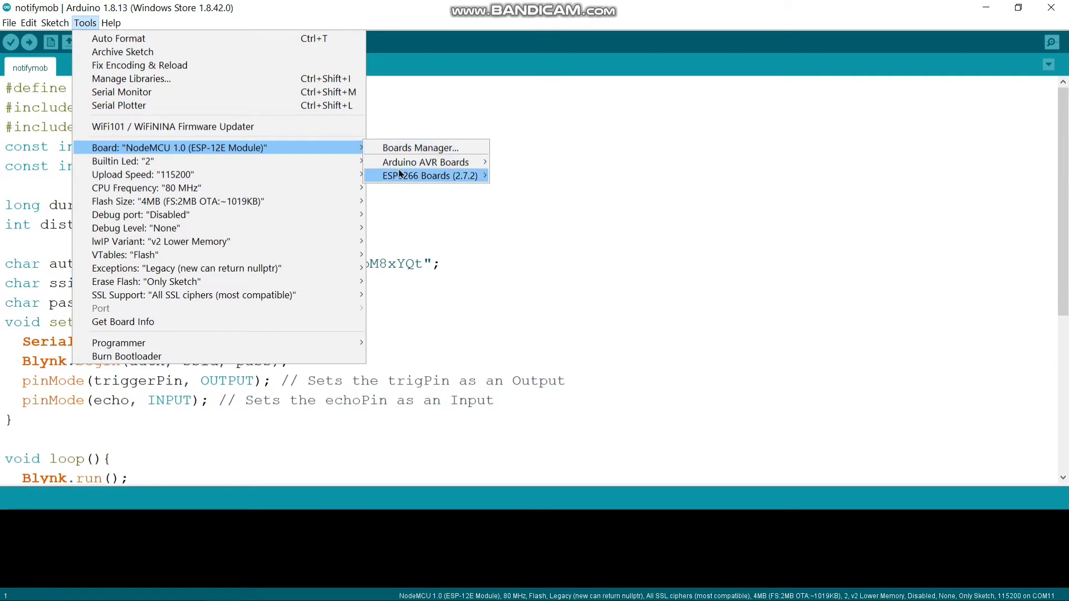
left_click(426, 175)
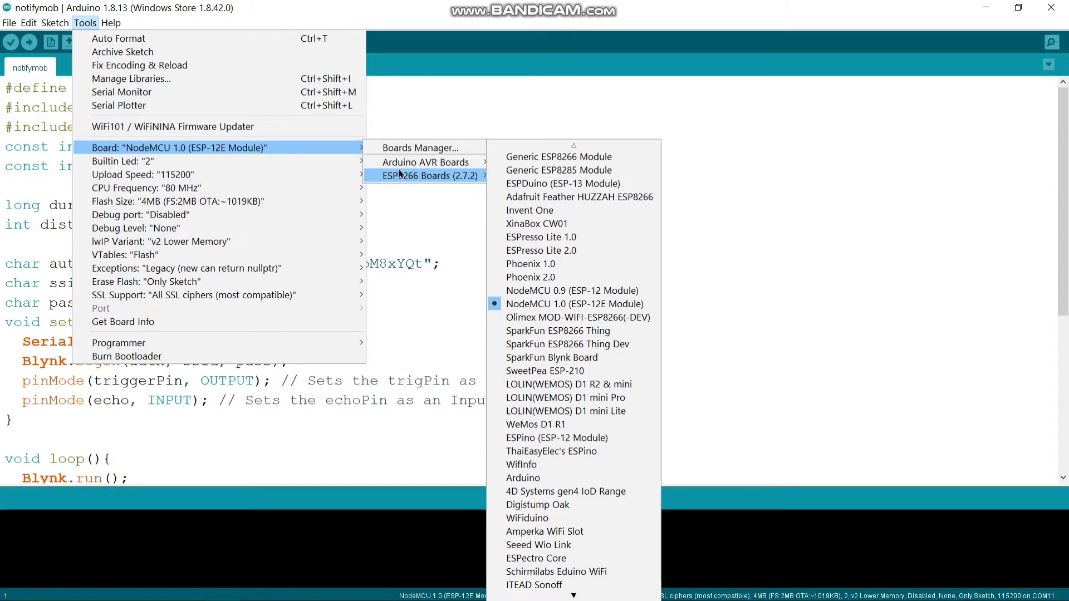
mouse_move(407, 152)
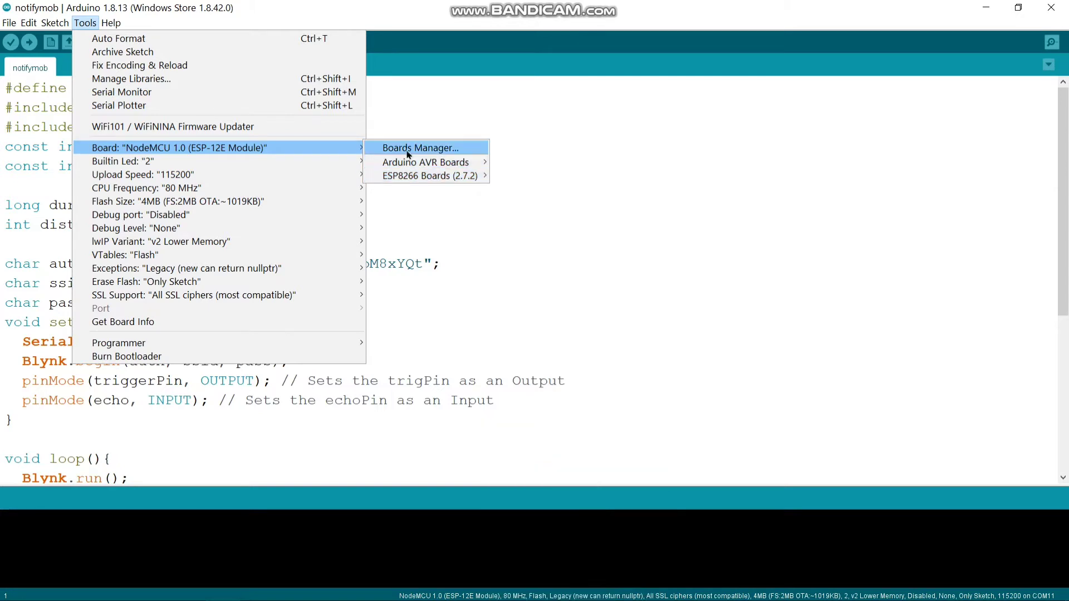
Search 'esp' in Boards Manager to verify esp8266 package 2.7.2 is installed, then close it
left_click(418, 147)
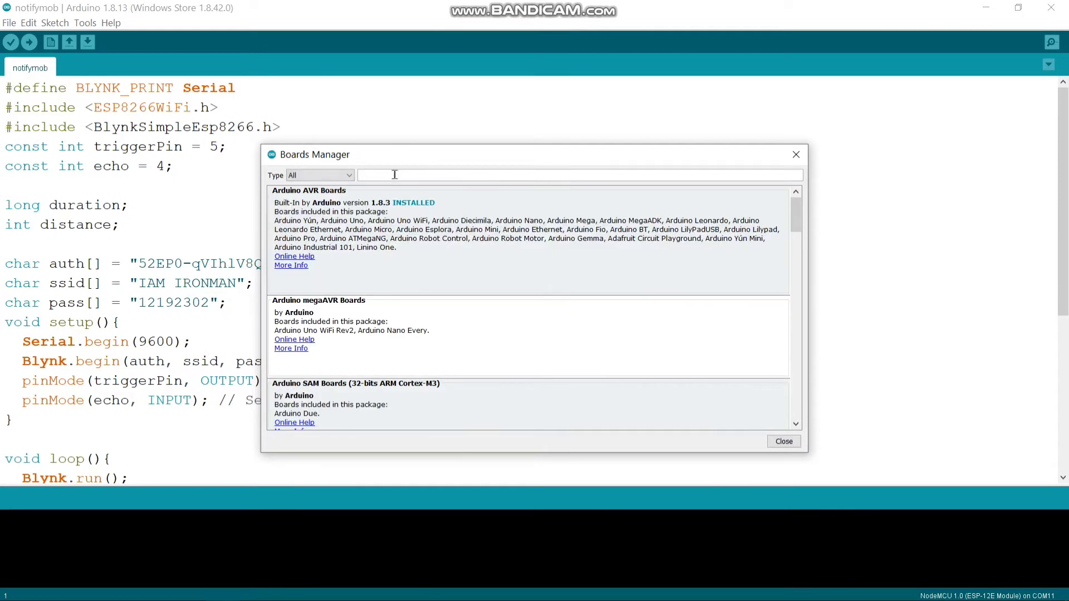
type("esp8266")
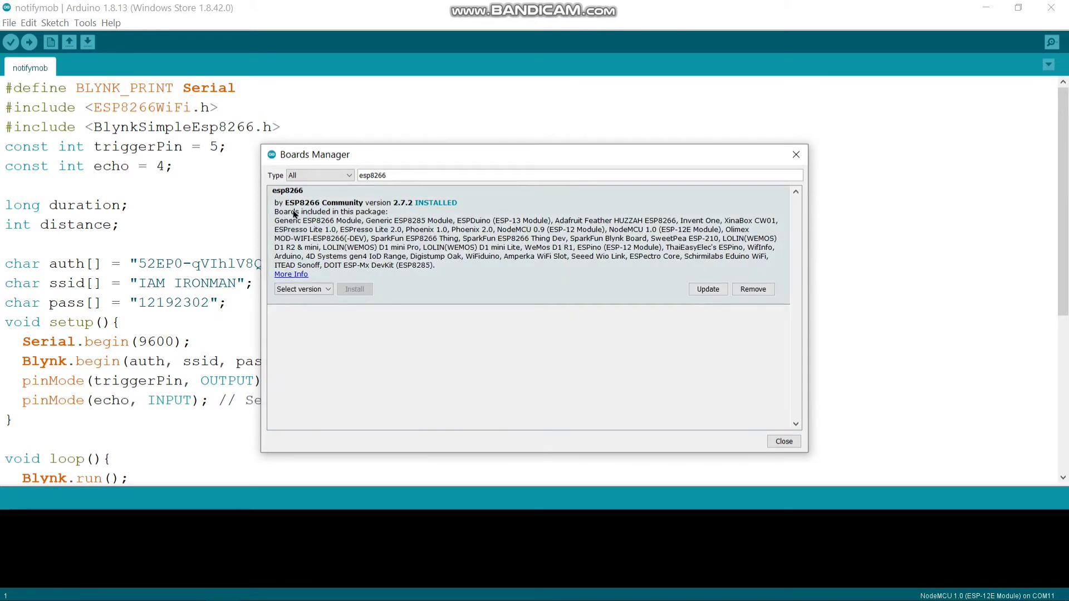
mouse_move(796, 161)
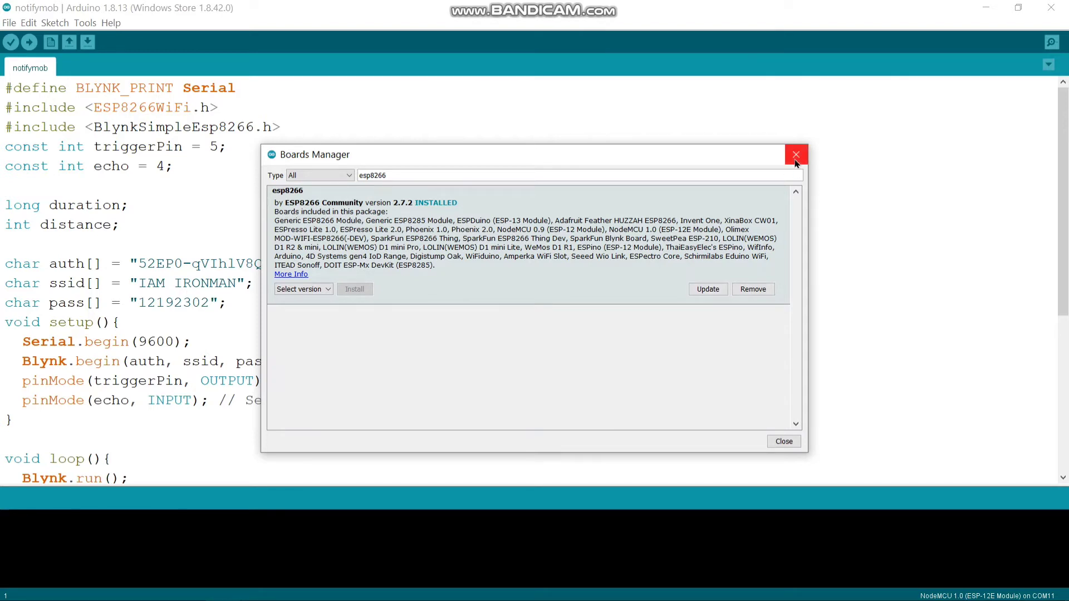
left_click(796, 153)
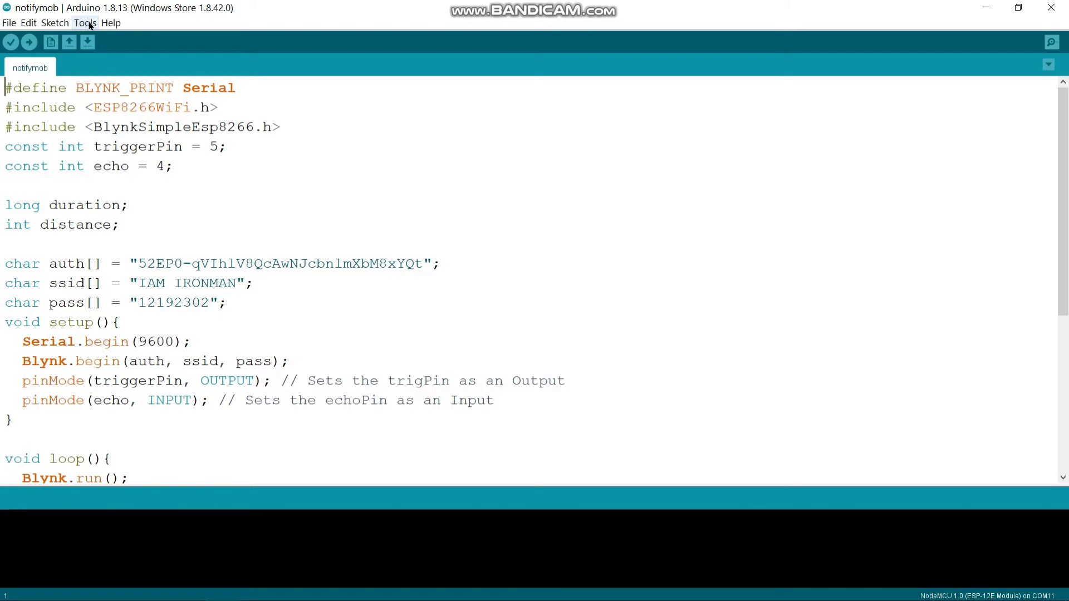
Select NodeMCU 1.0 (ESP-12E Module) from the ESP8266 boards as the target board
left_click(84, 23)
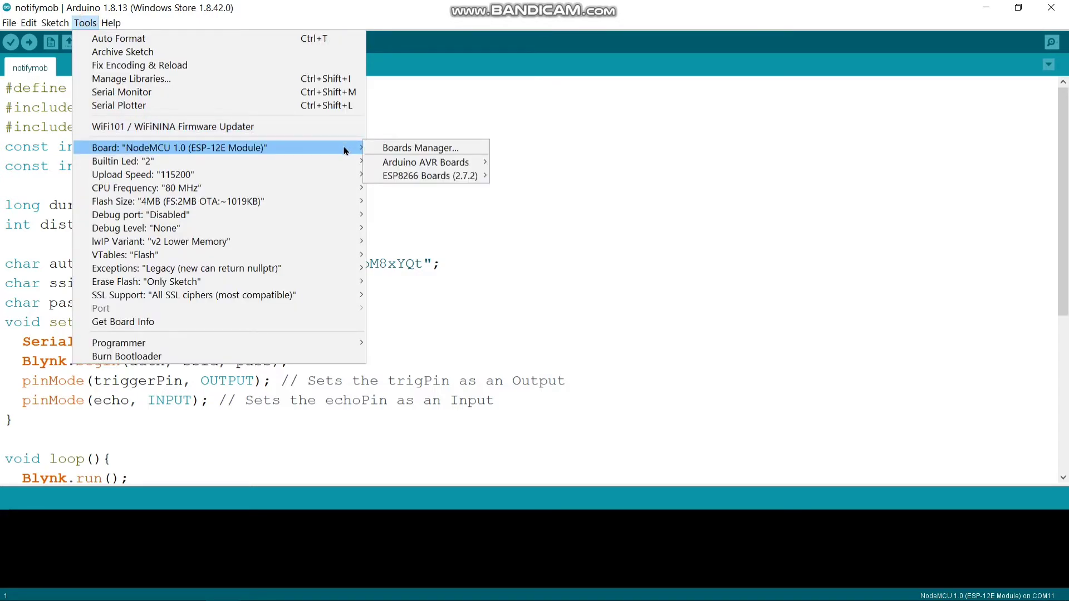
mouse_move(339, 149)
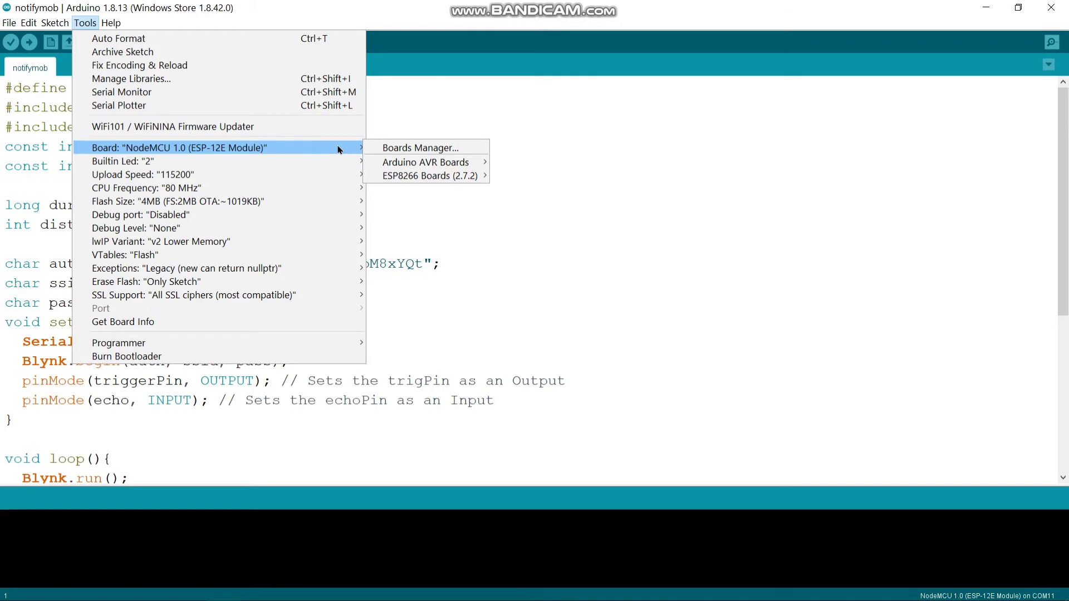
mouse_move(407, 163)
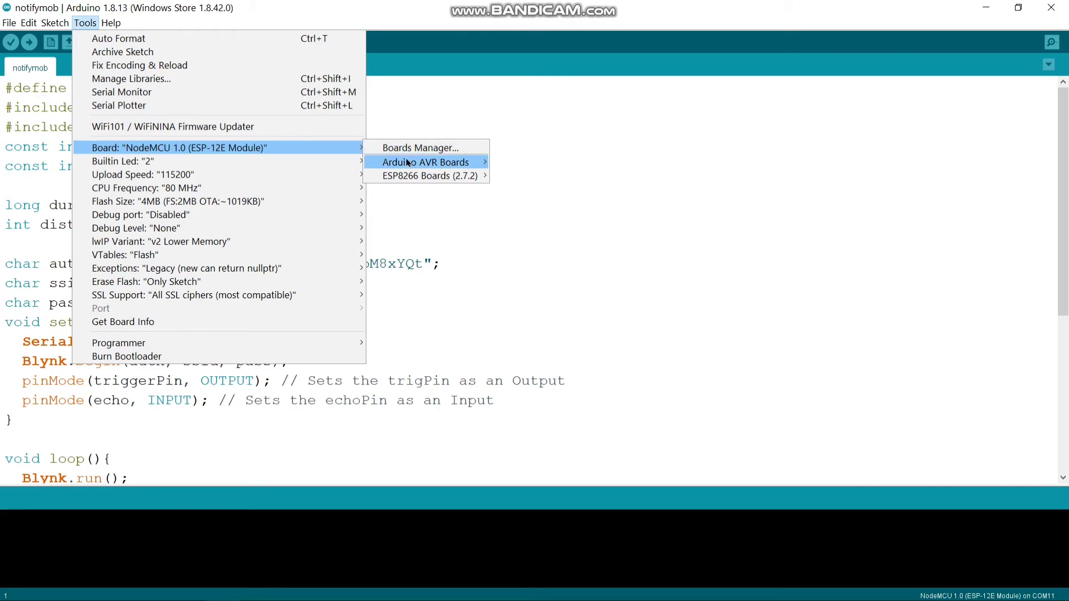
left_click(425, 175)
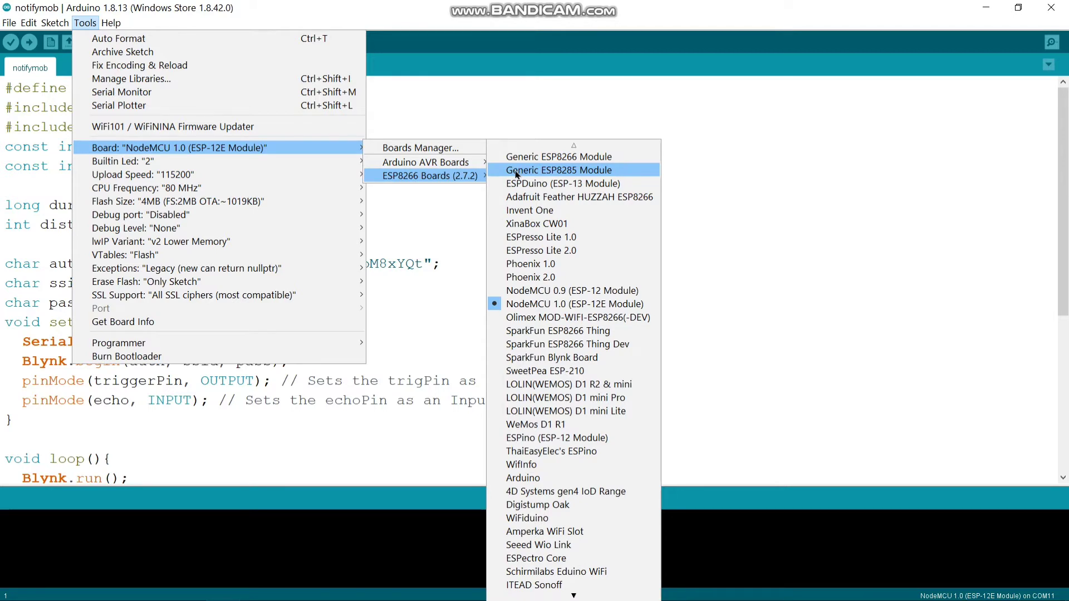
mouse_move(537, 160)
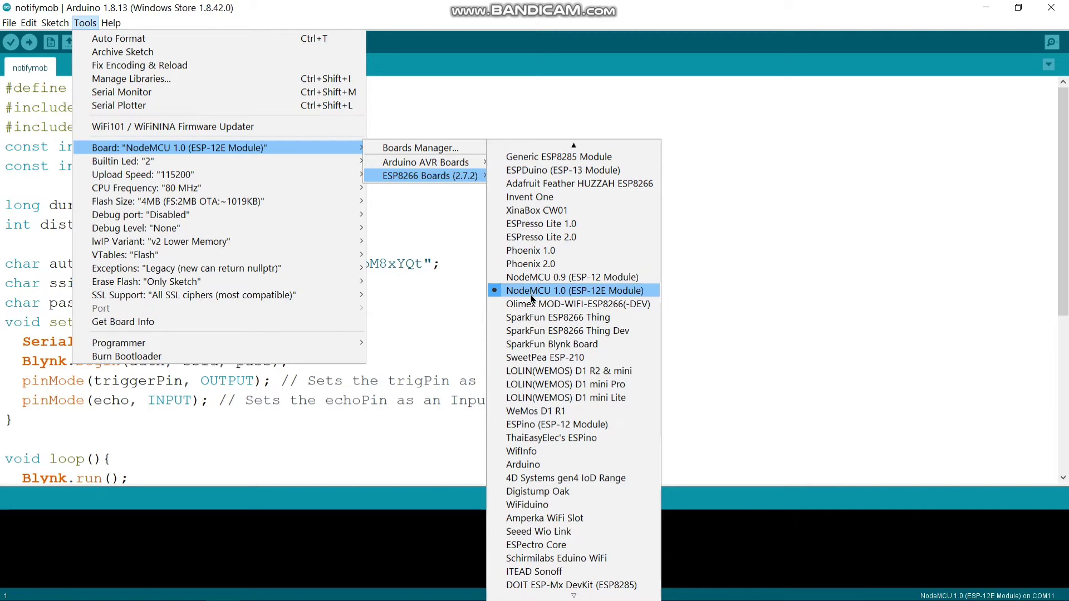
left_click(574, 289)
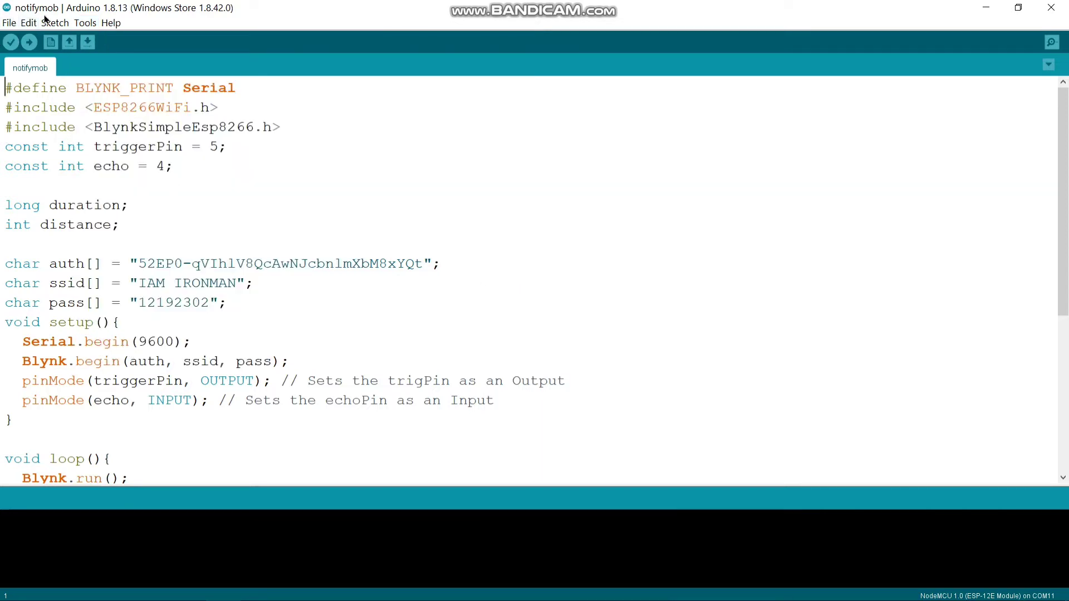
Search 'blynk' in Library Manager to verify Blynk 0.6.1 is installed, then close it
left_click(54, 22)
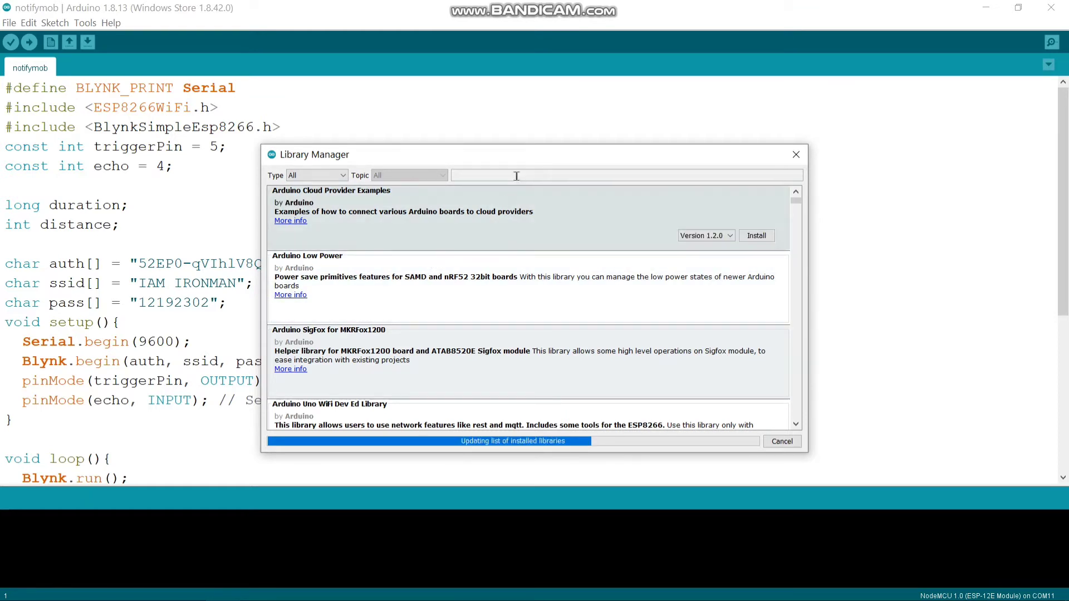
type("b")
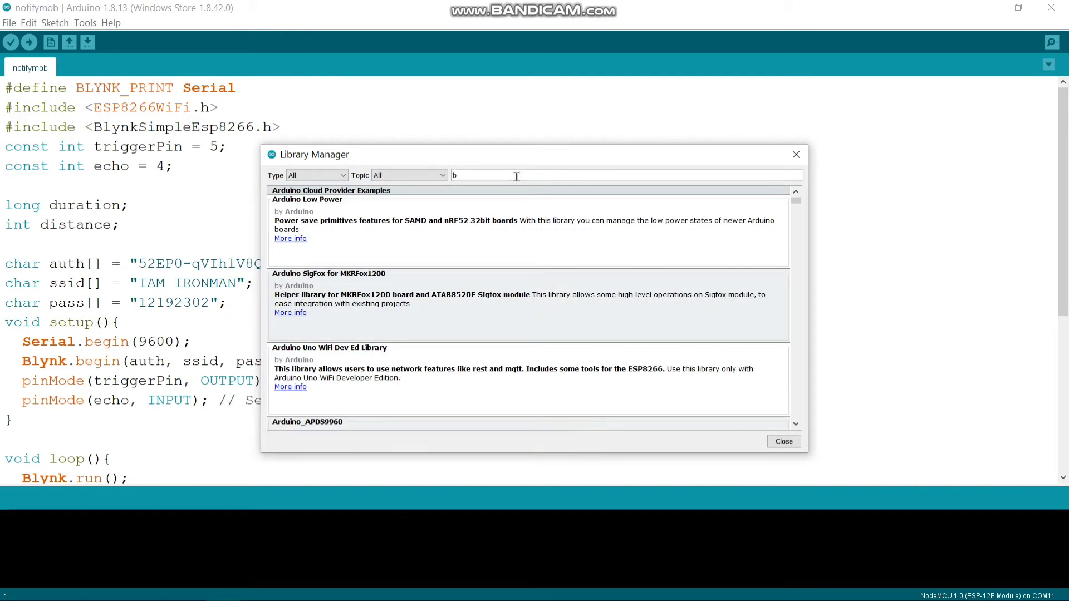
type("lynk")
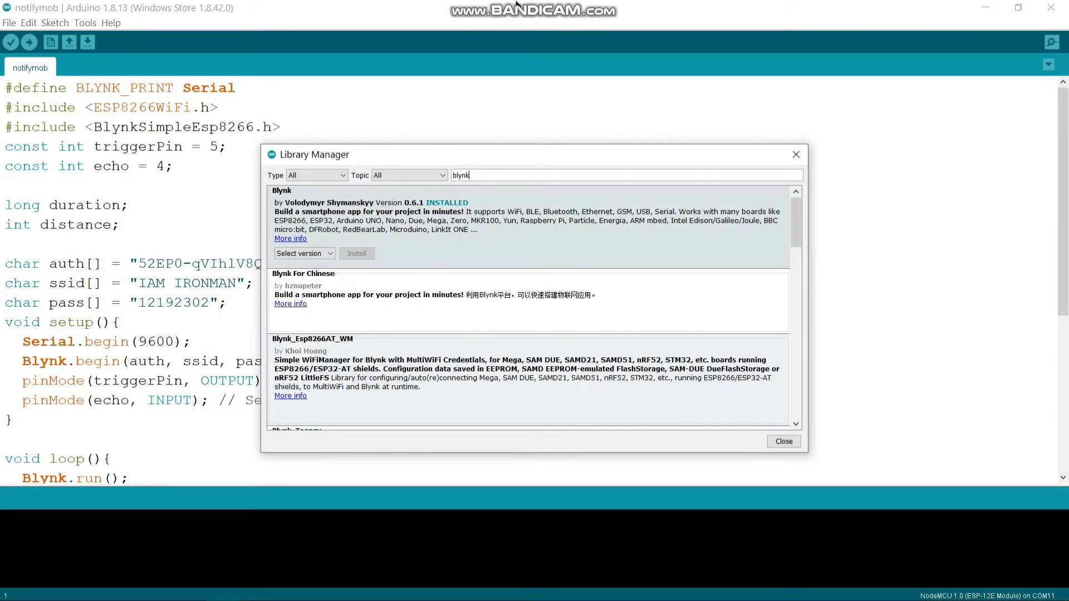
left_click(784, 441)
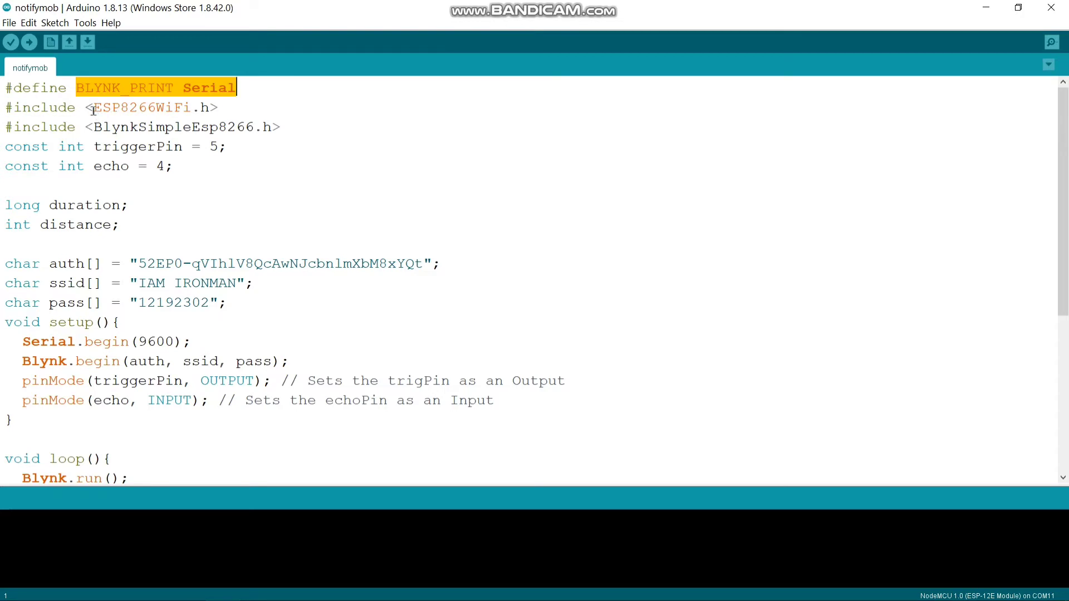
double_click(144, 108)
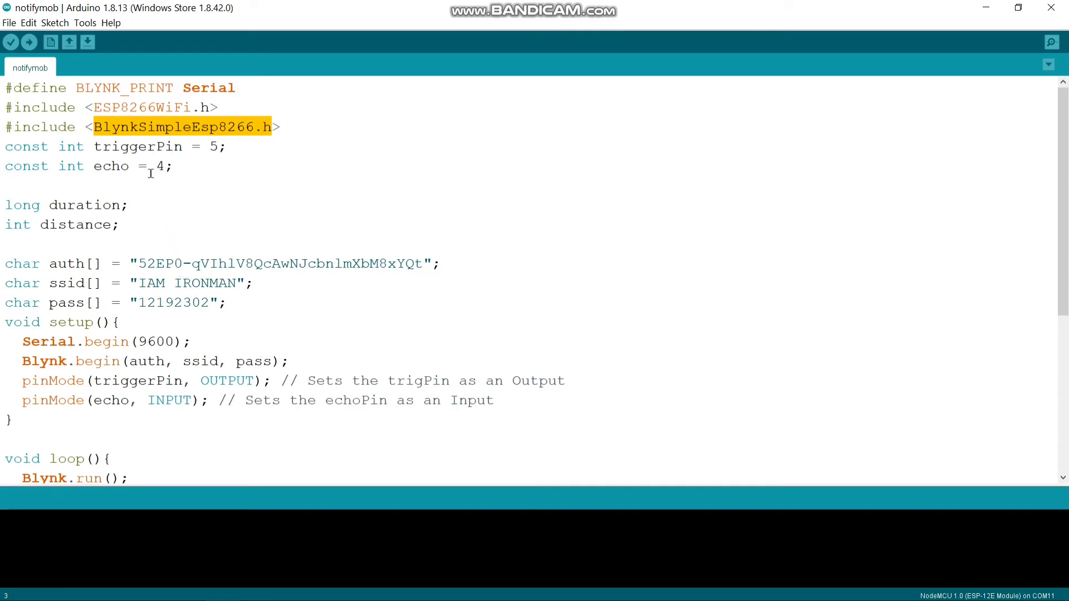
double_click(138, 147)
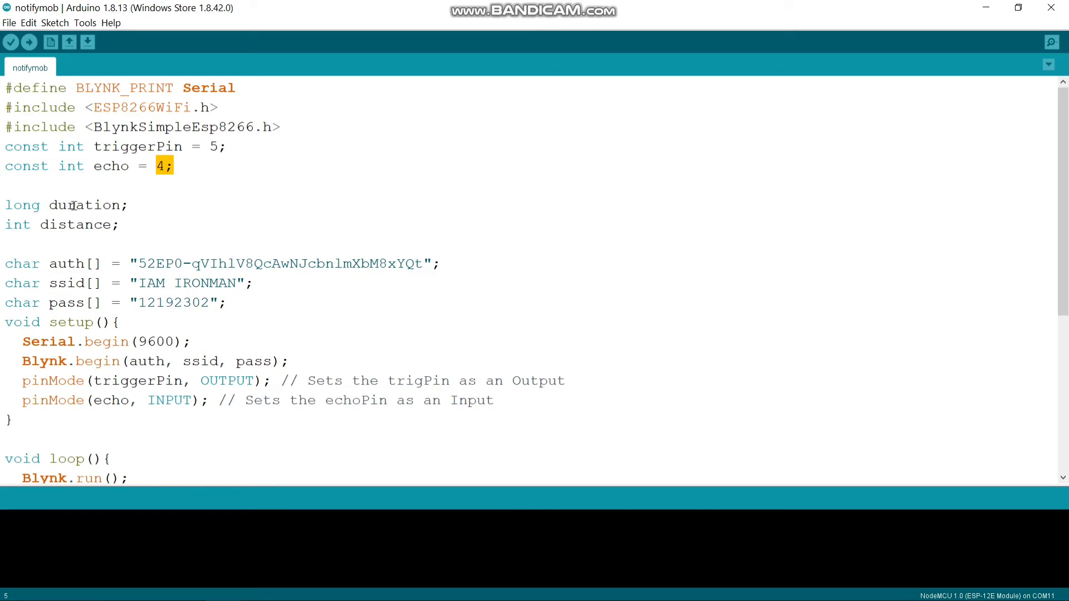
double_click(76, 225)
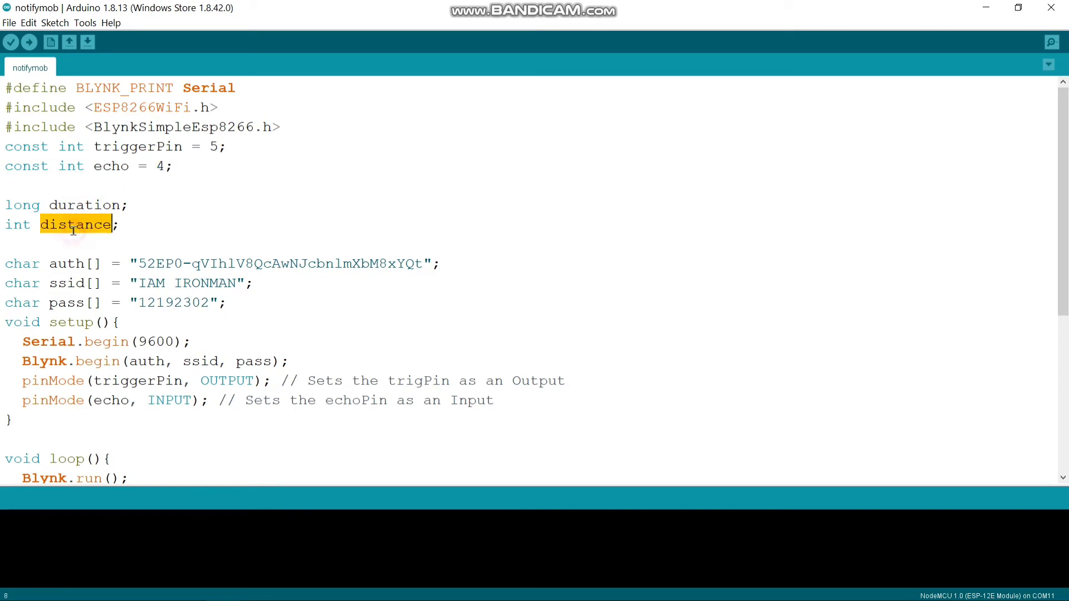
mouse_move(23, 204)
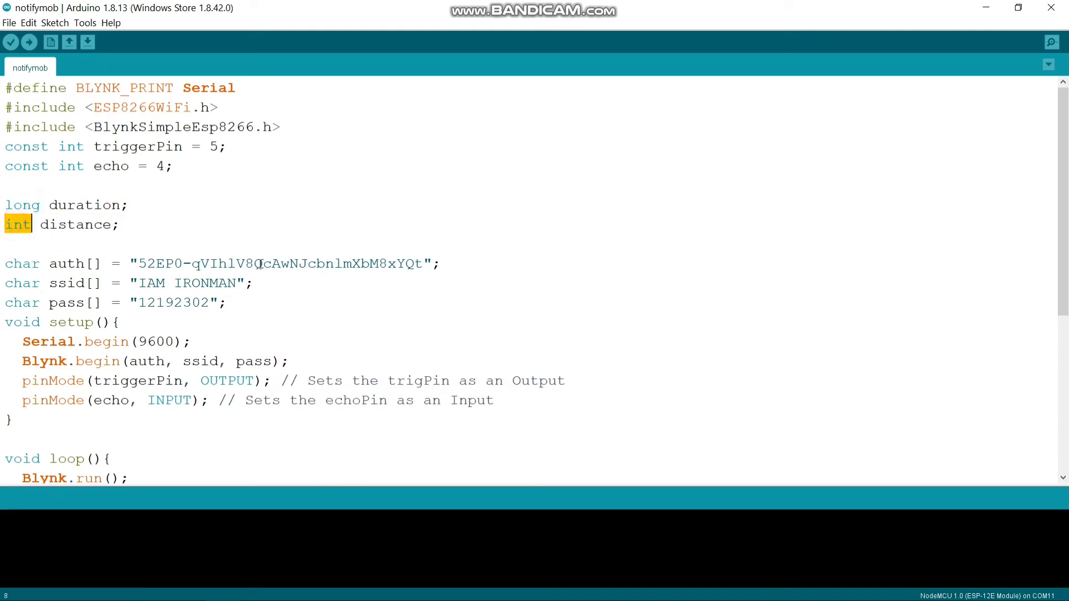
scroll("down", 3)
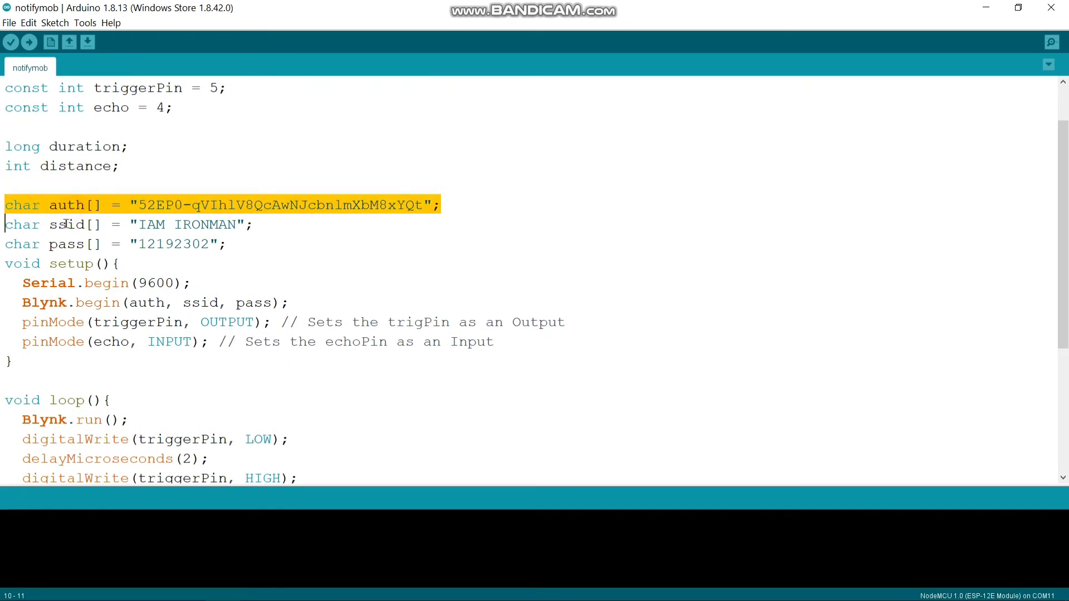
double_click(61, 225)
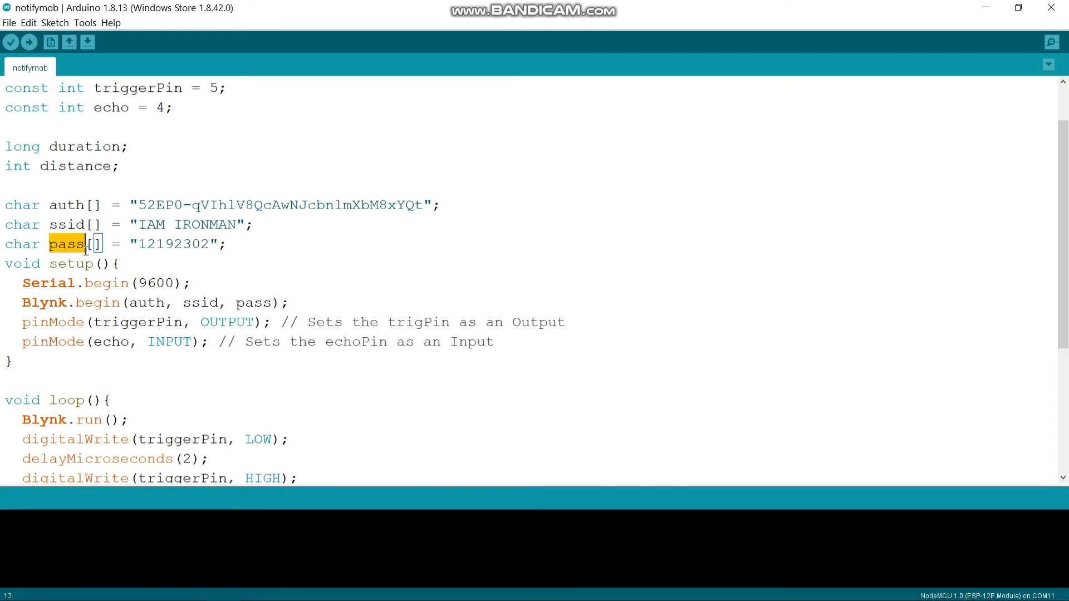
double_click(65, 205)
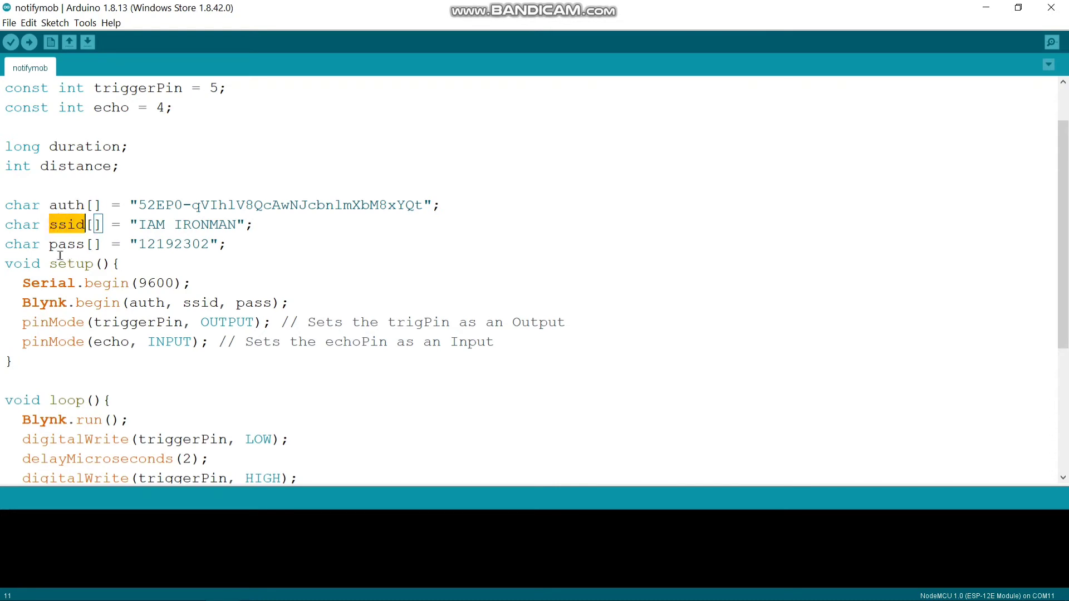
scroll("down", 3)
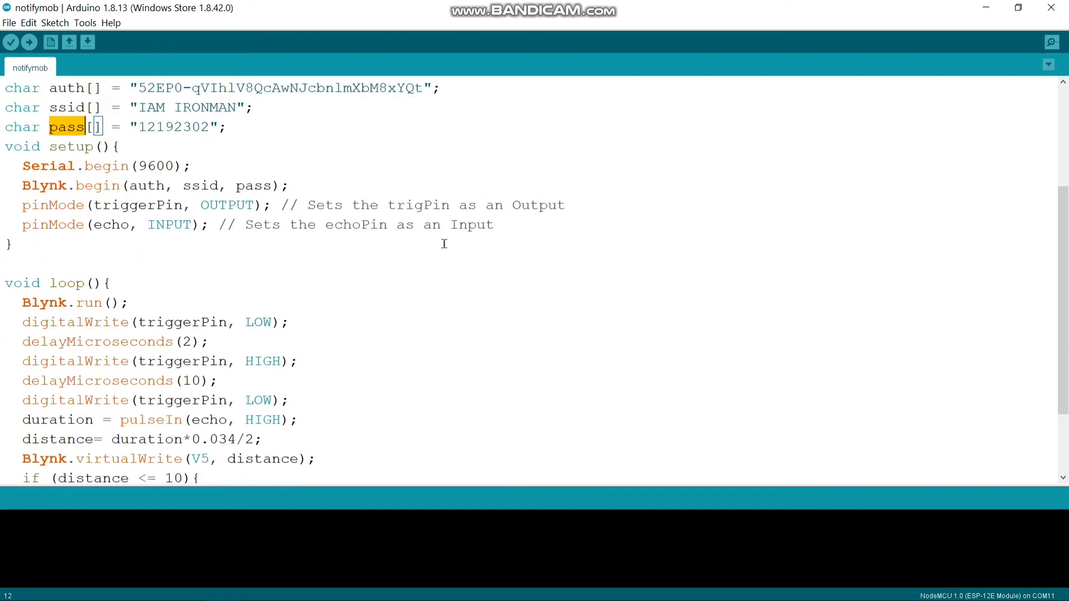
mouse_move(80, 205)
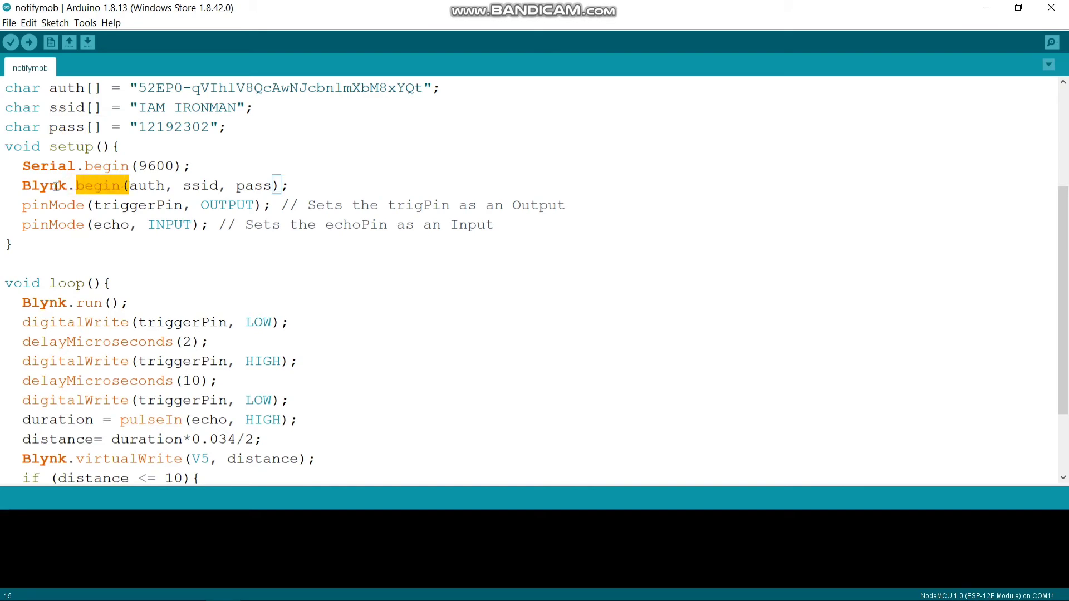
double_click(146, 185)
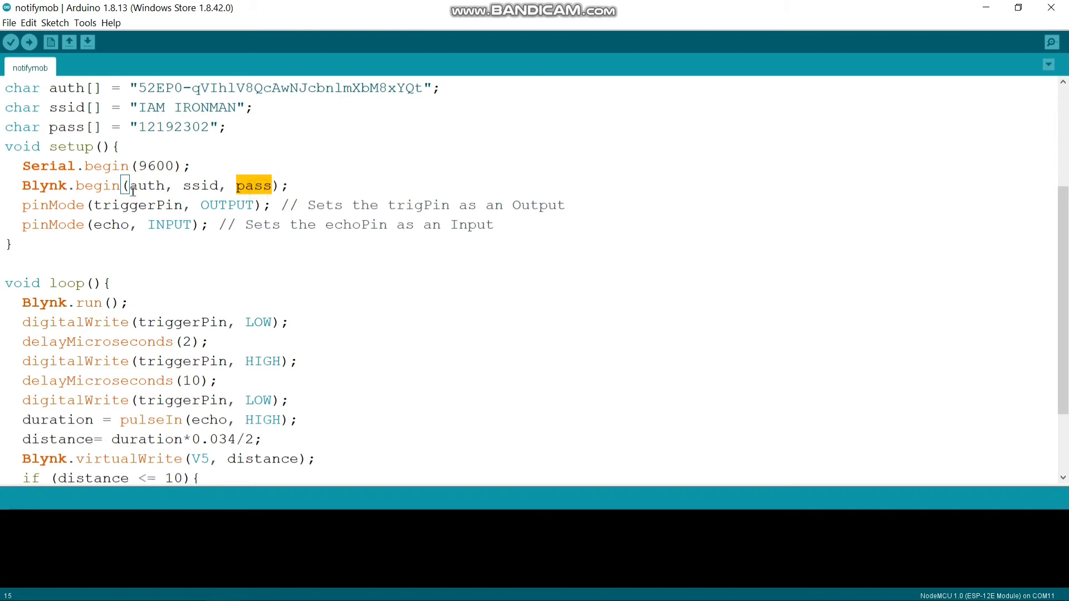
double_click(201, 184)
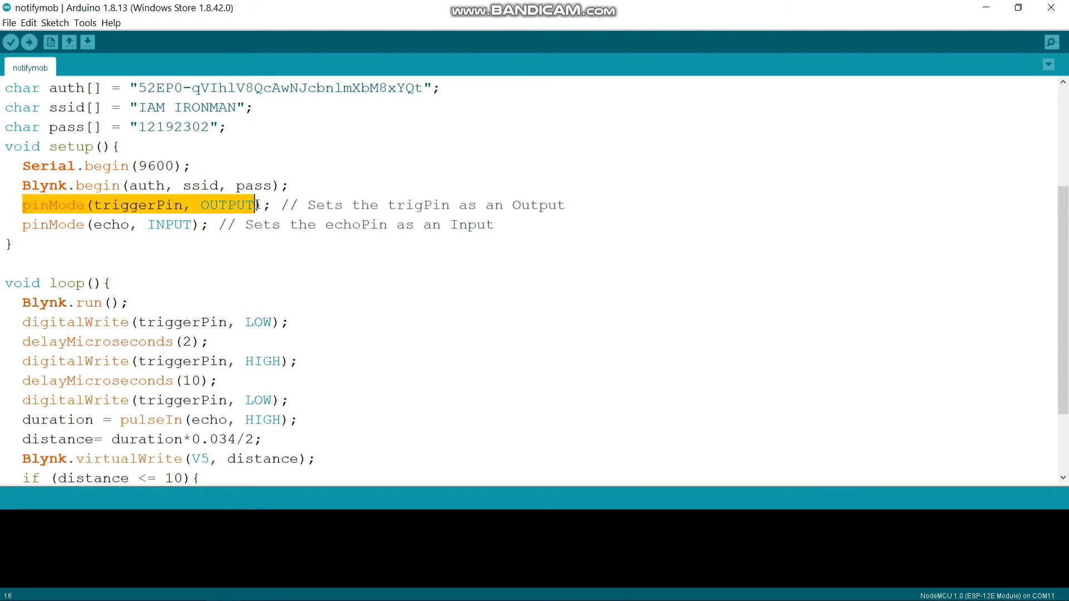
left_click(158, 225)
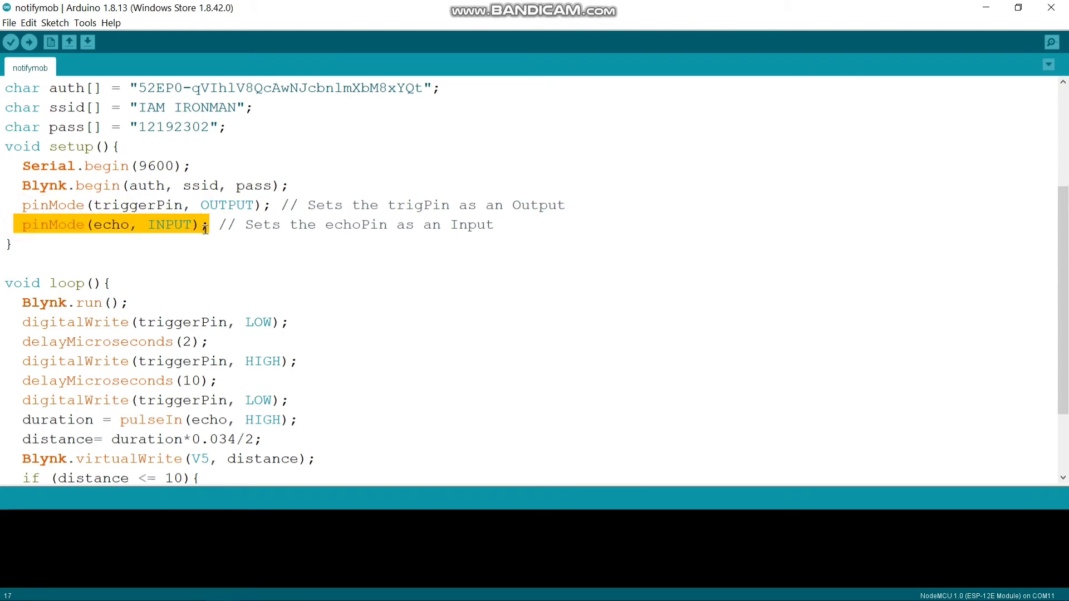
scroll("down", 3)
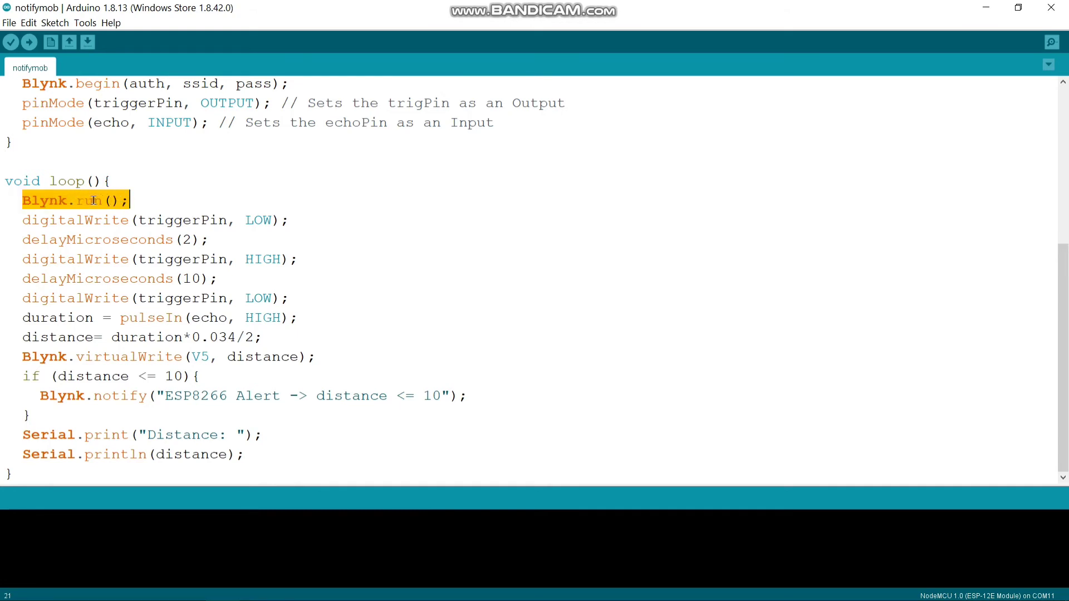
left_click(76, 201)
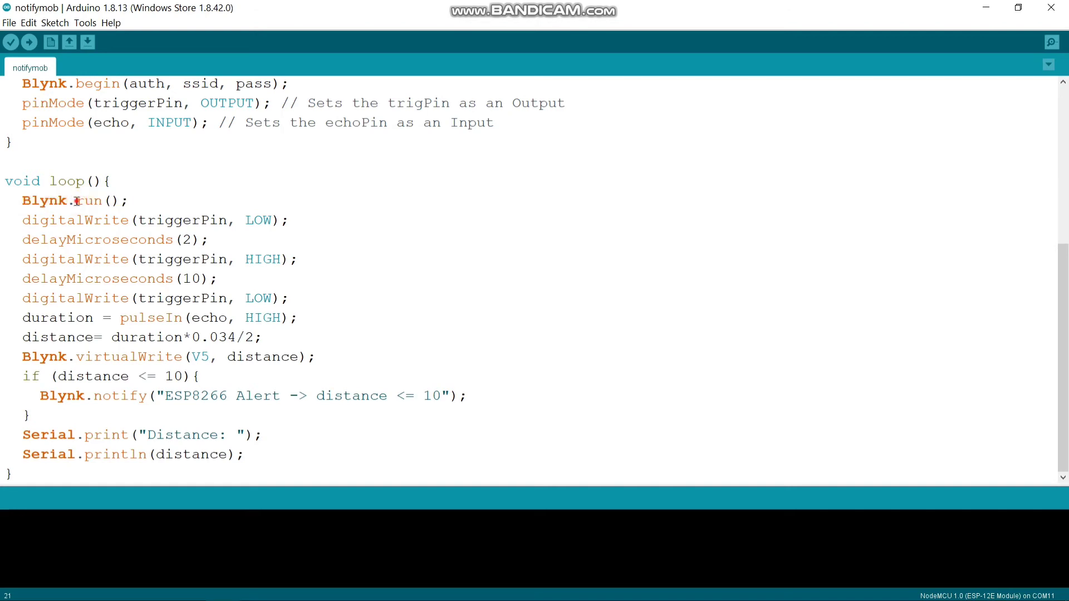
double_click(43, 200)
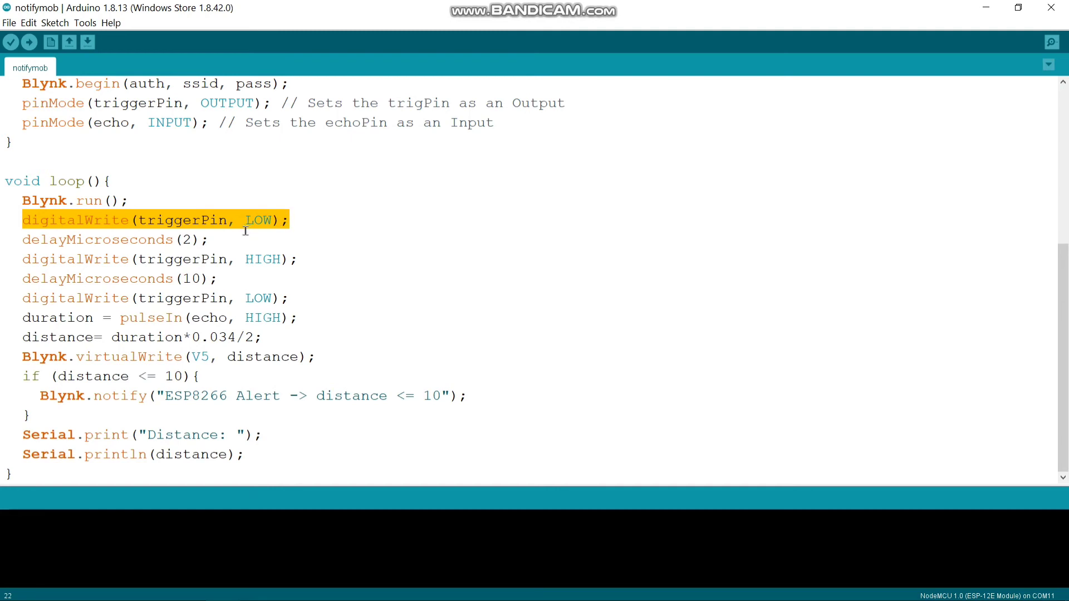
mouse_move(119, 239)
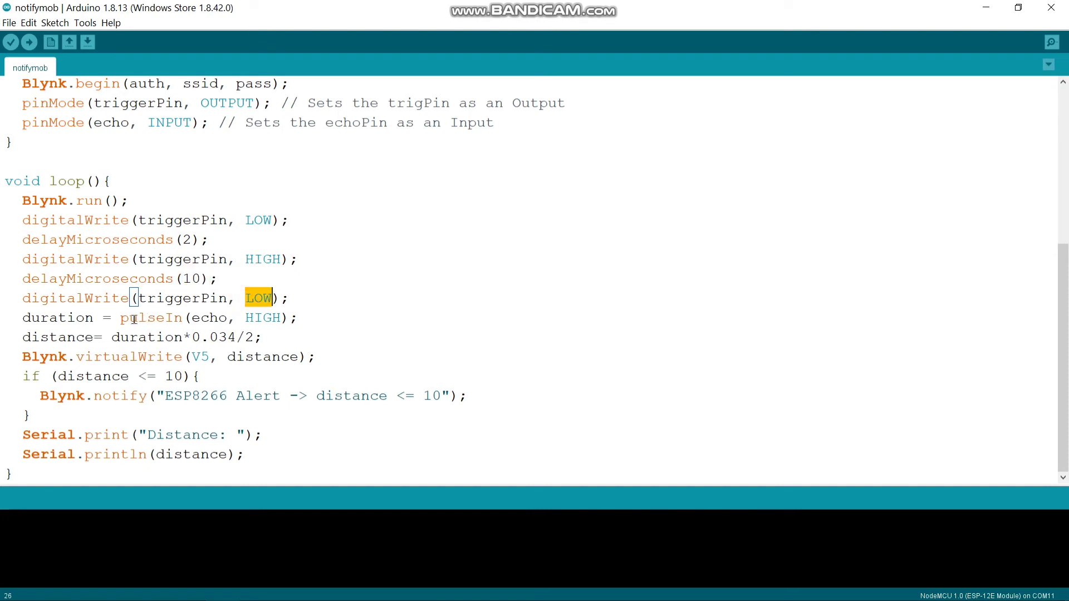
double_click(152, 318)
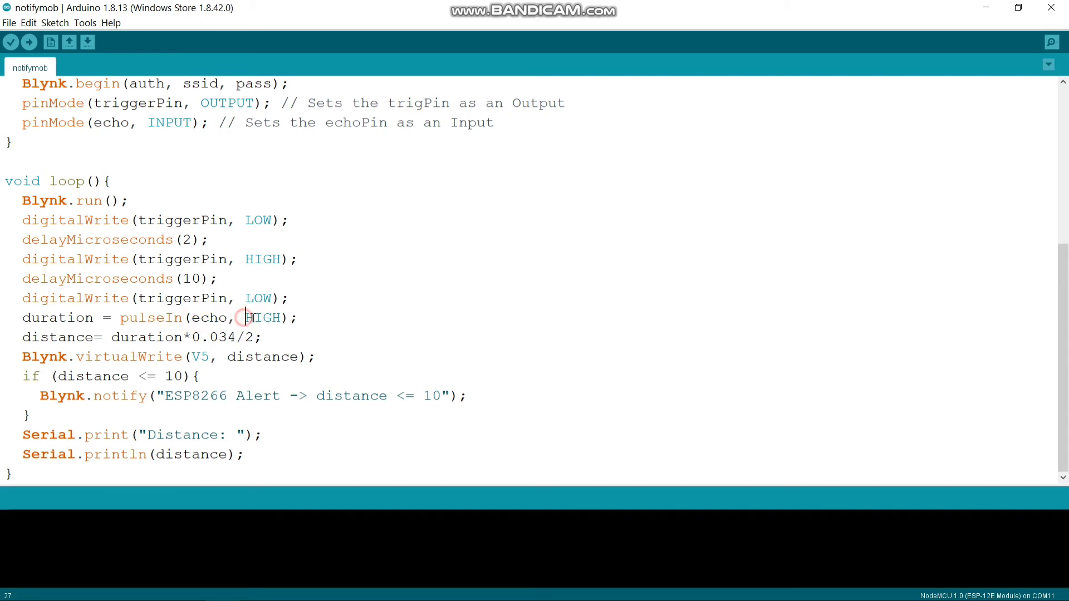
double_click(263, 317)
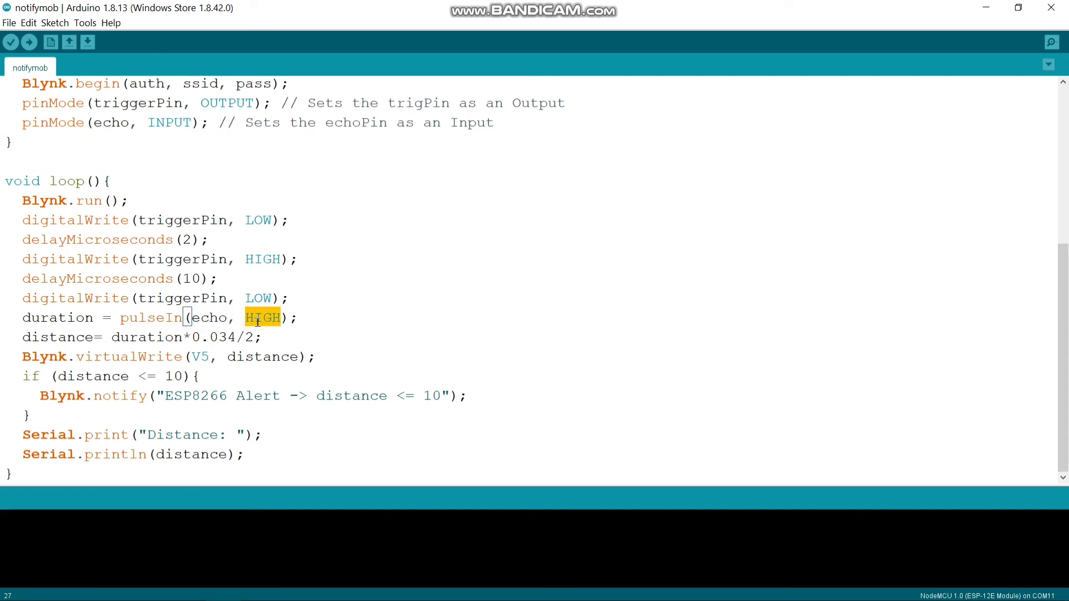
mouse_move(194, 347)
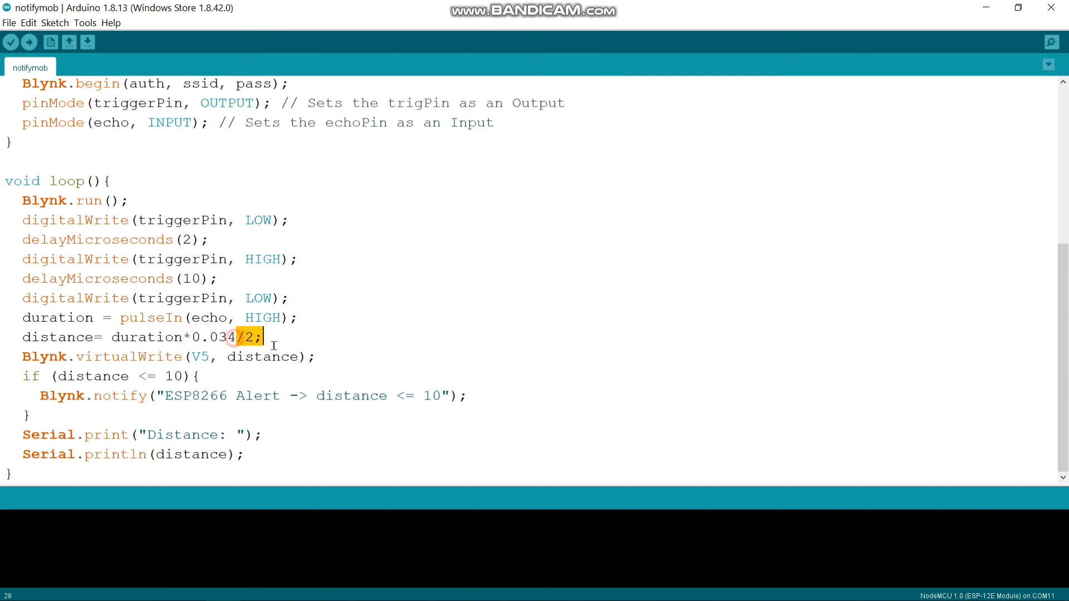
double_click(54, 337)
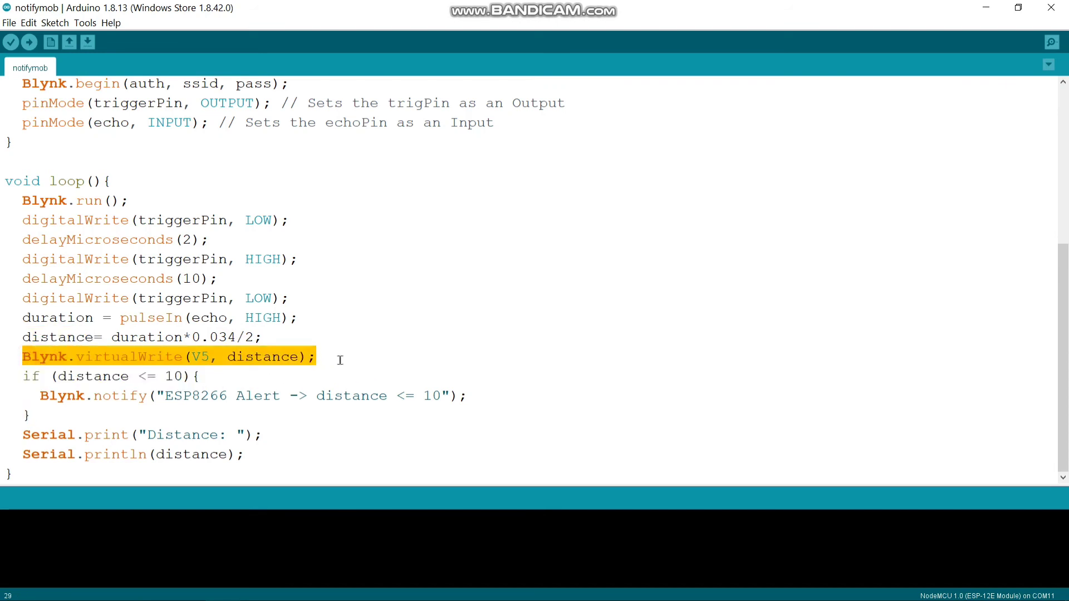
mouse_move(258, 396)
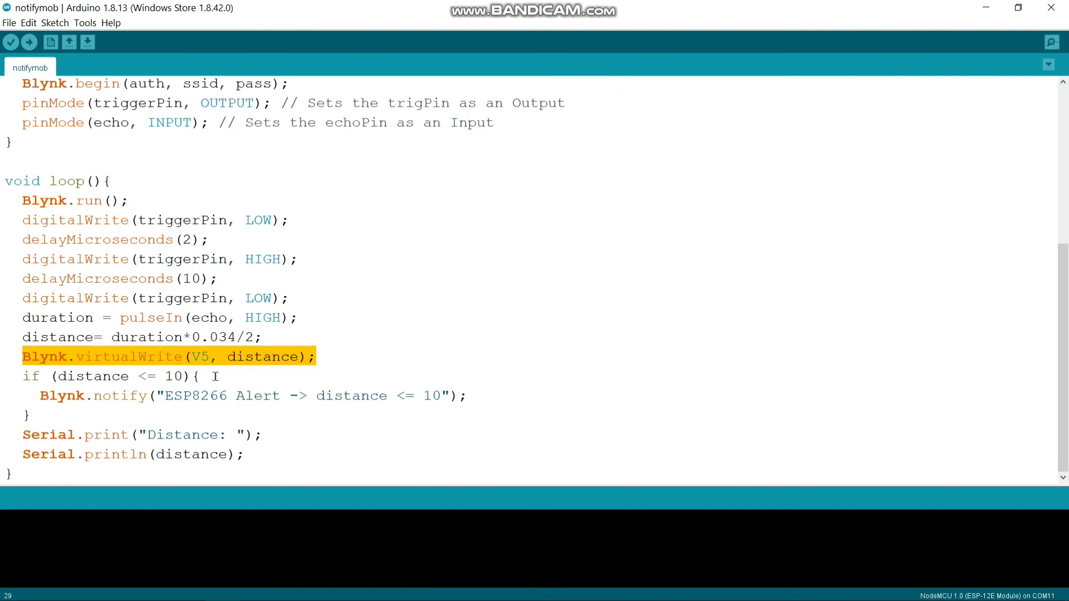
left_click(212, 356)
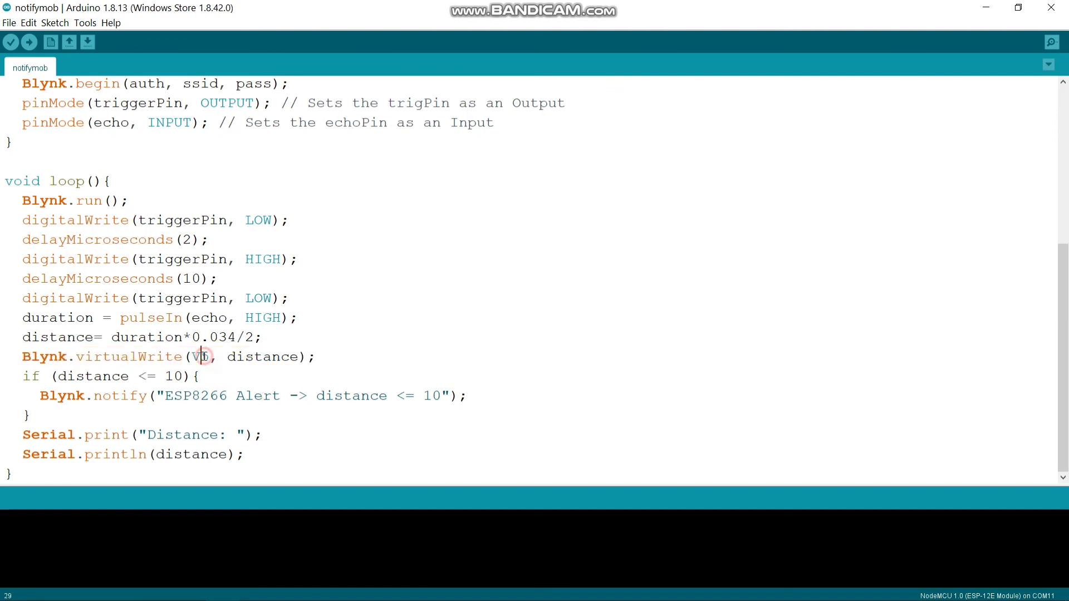
double_click(201, 356)
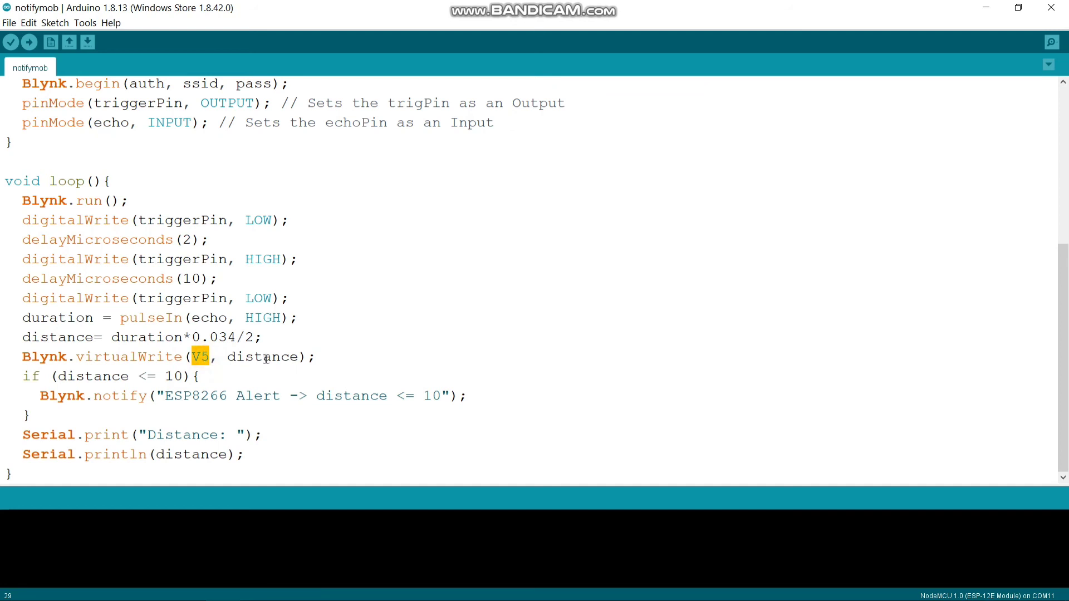
double_click(261, 356)
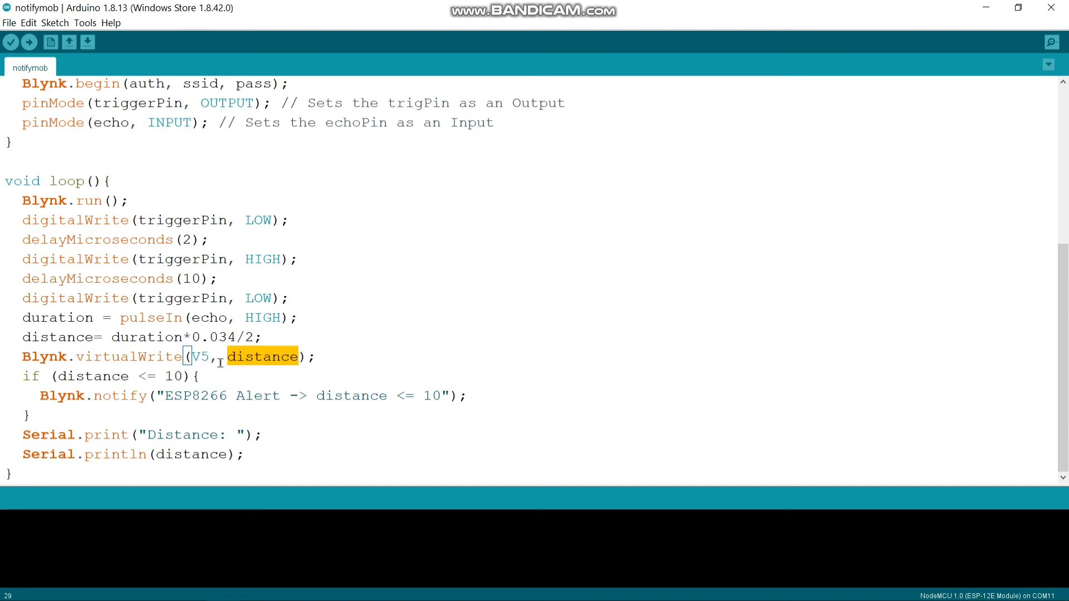
left_click(171, 356)
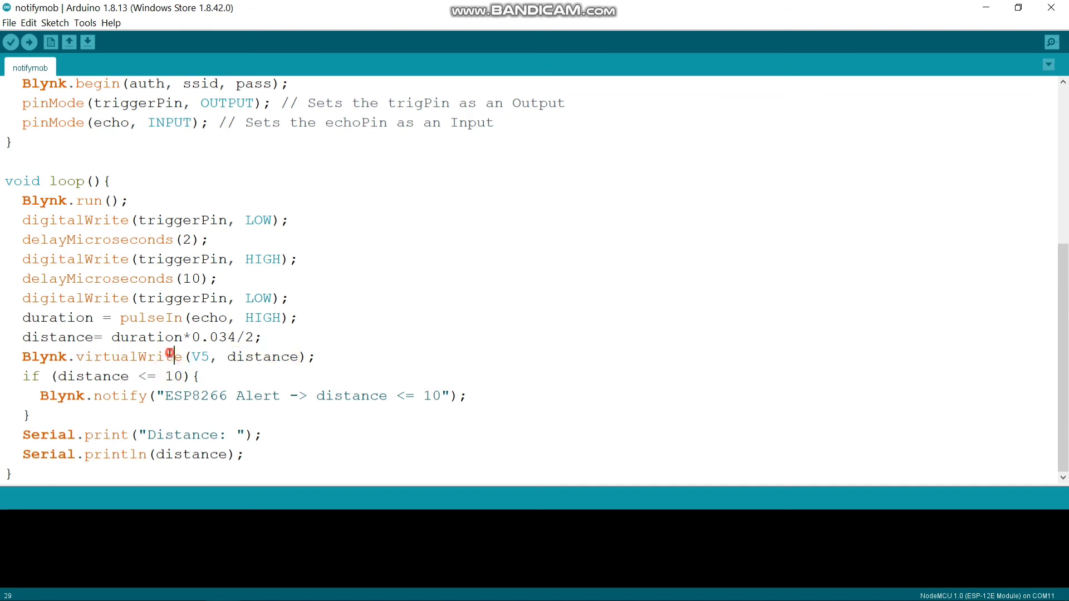
double_click(128, 356)
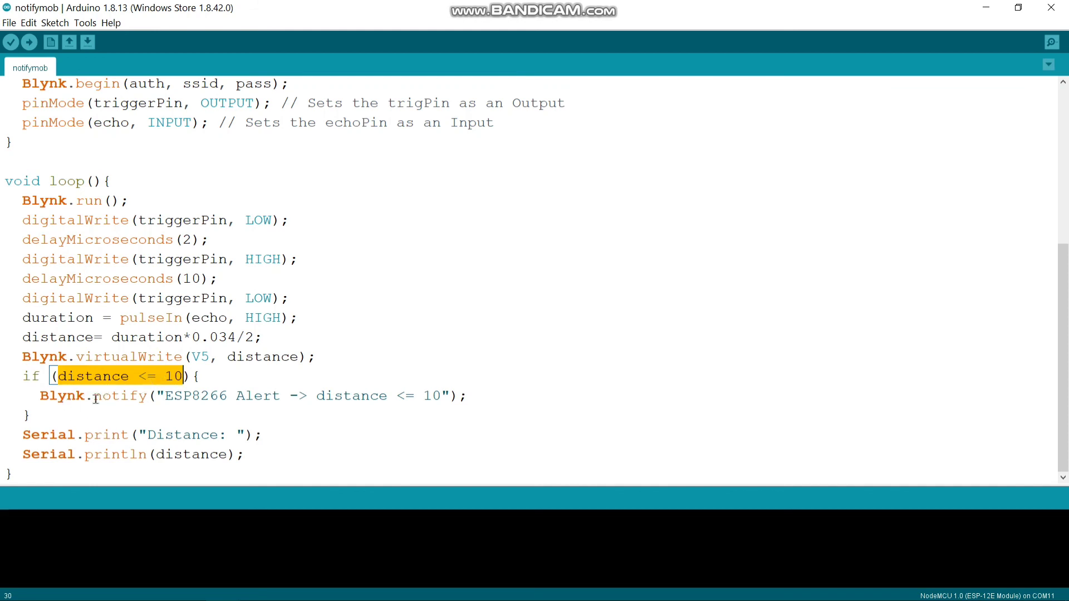
double_click(119, 396)
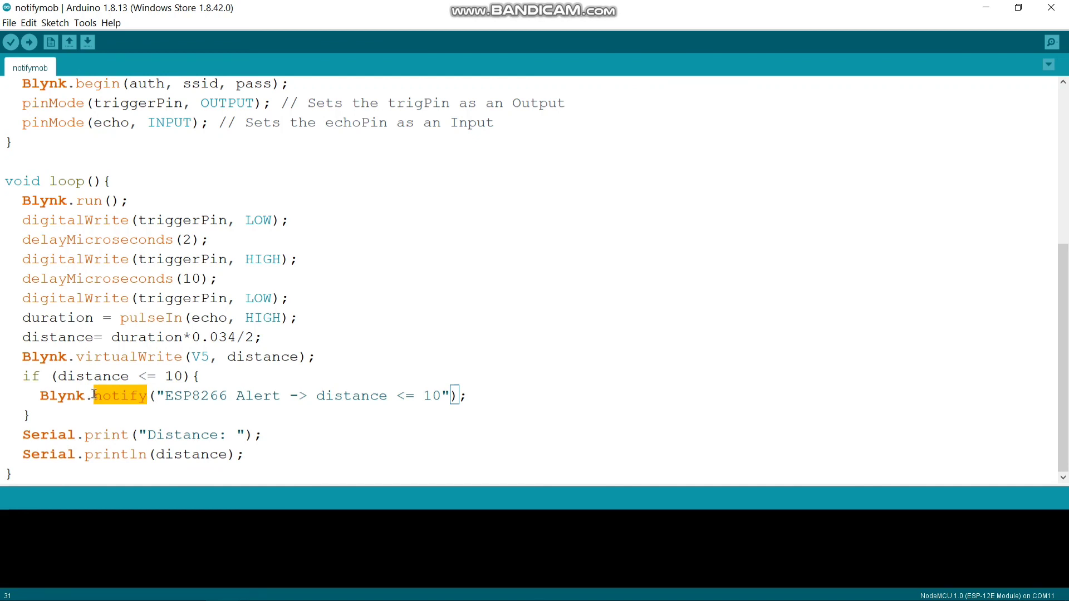
mouse_move(390, 316)
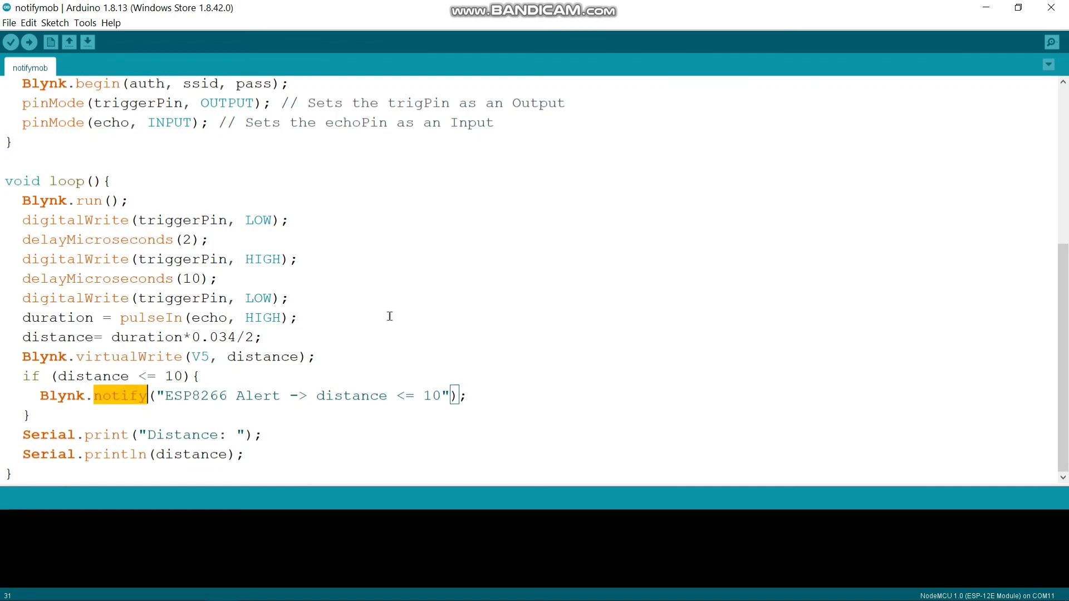
mouse_move(379, 318)
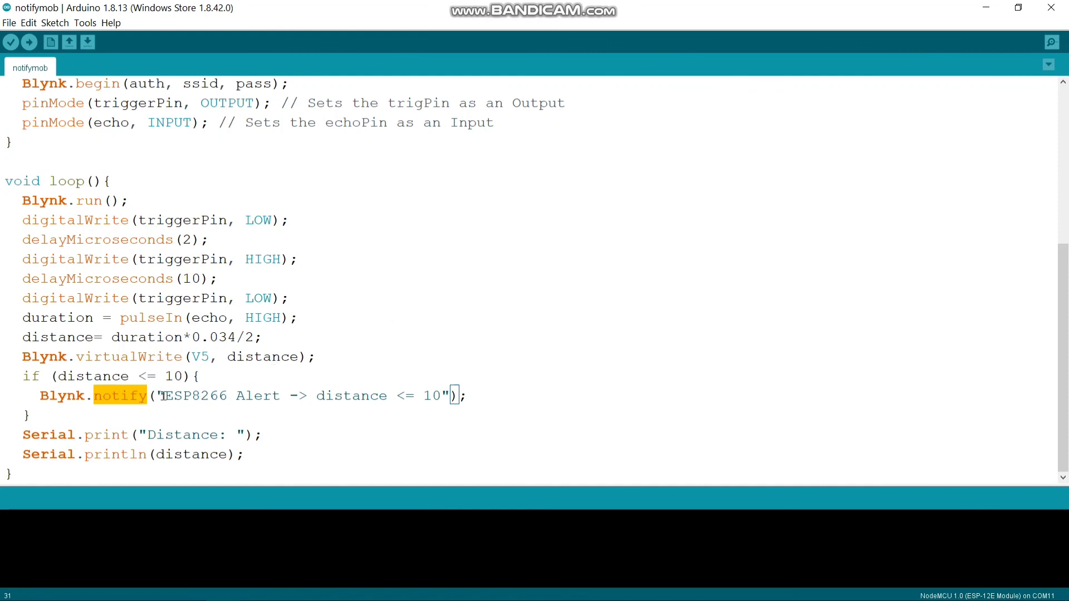
left_click_drag(160, 395, 442, 396)
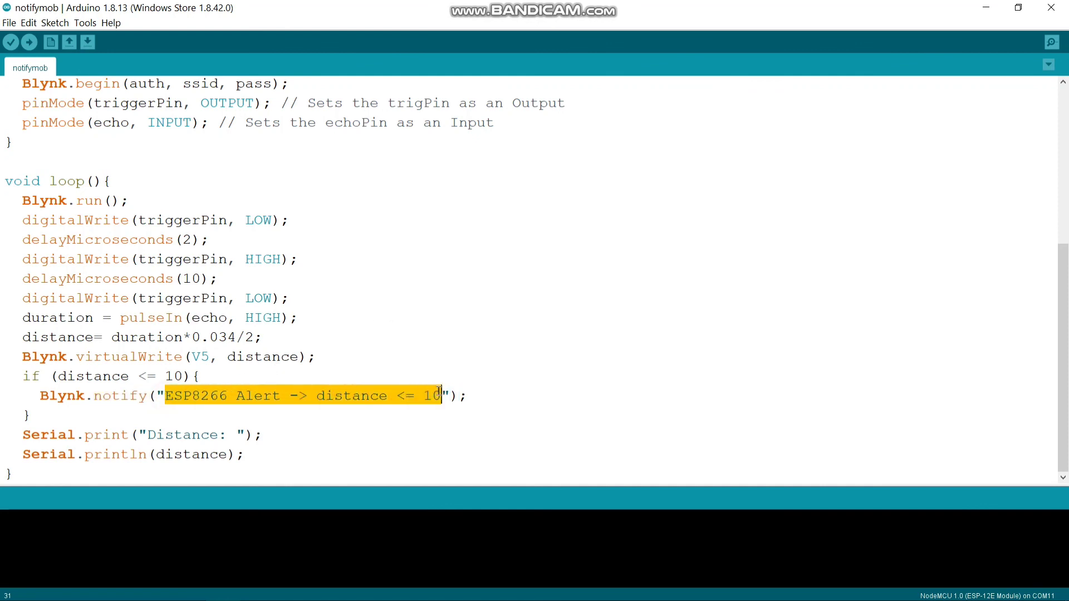
mouse_move(432, 347)
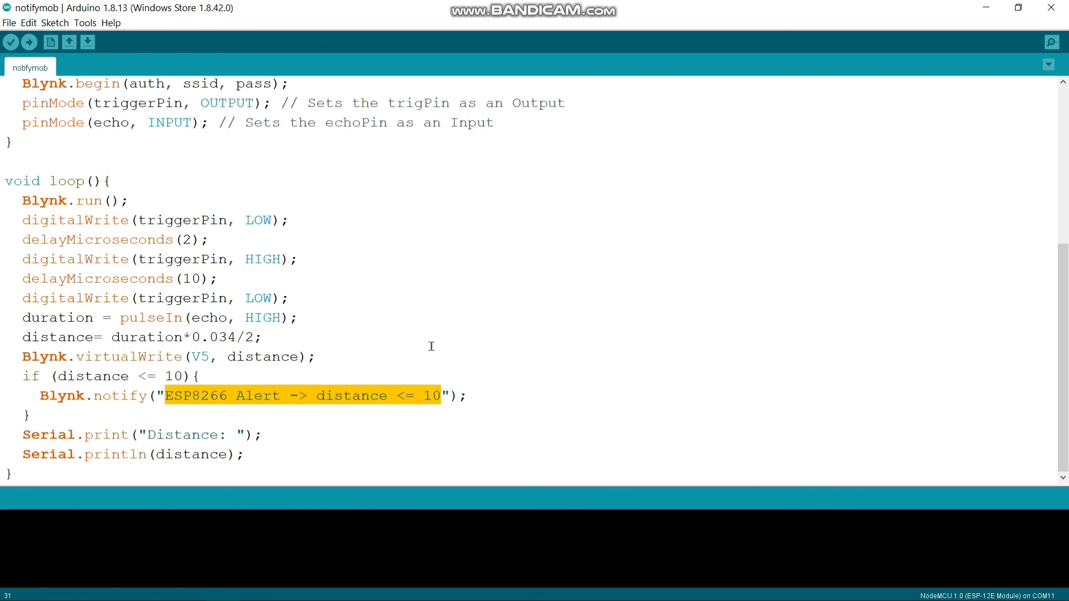
left_click(129, 377)
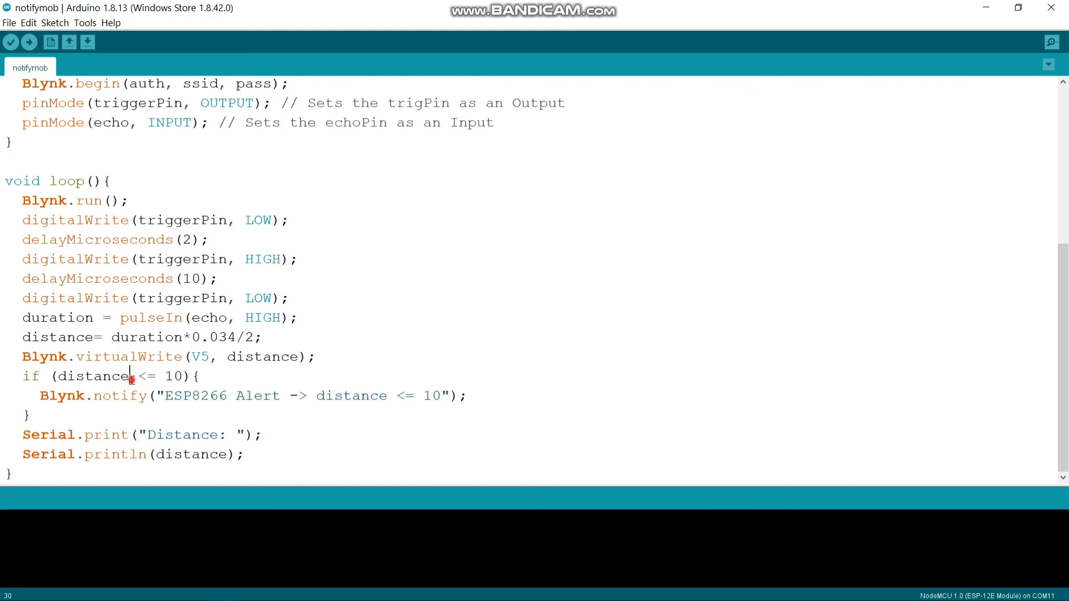
left_click_drag(133, 375, 183, 375)
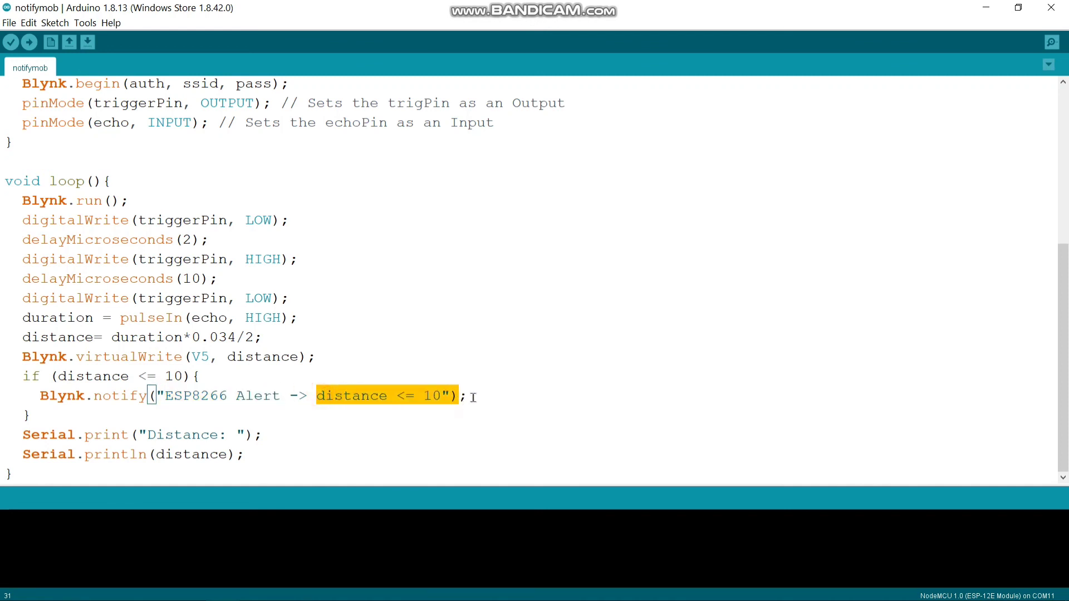
left_click(17, 430)
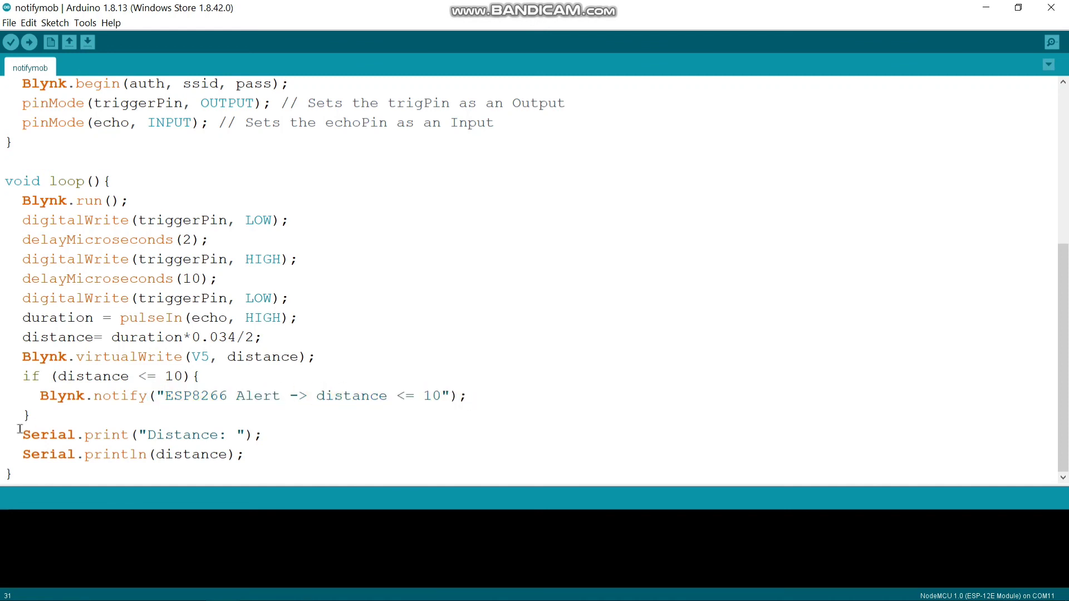
left_click_drag(22, 434, 256, 434)
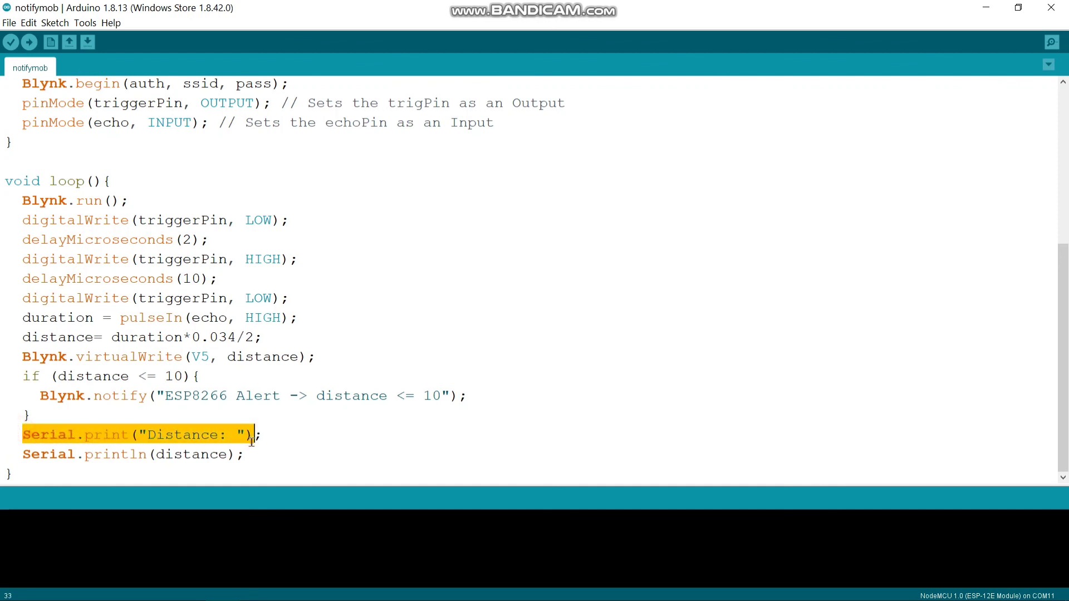
left_click_drag(253, 435, 253, 454)
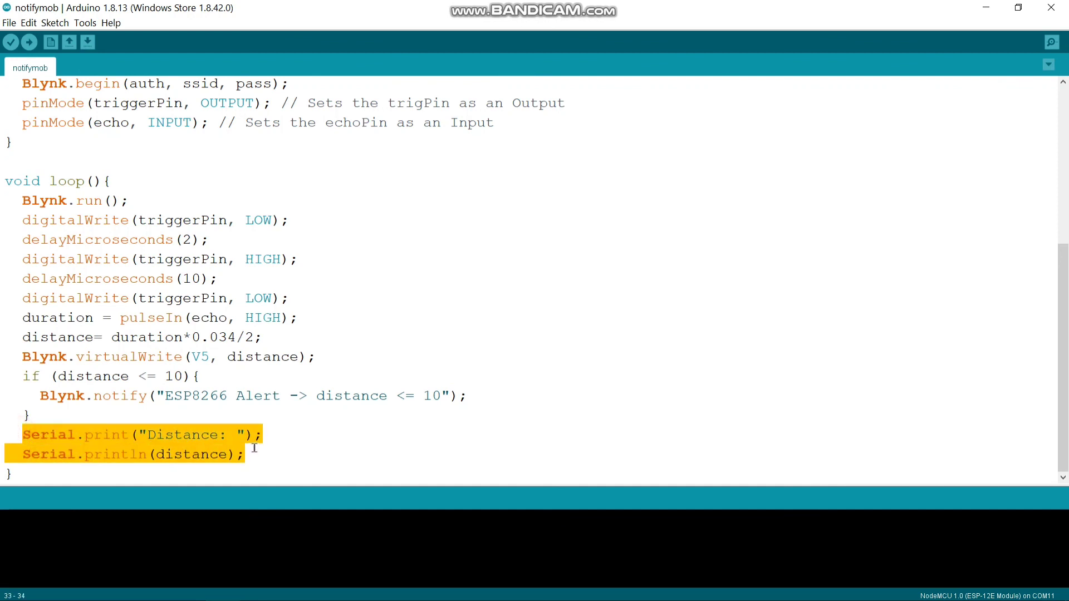